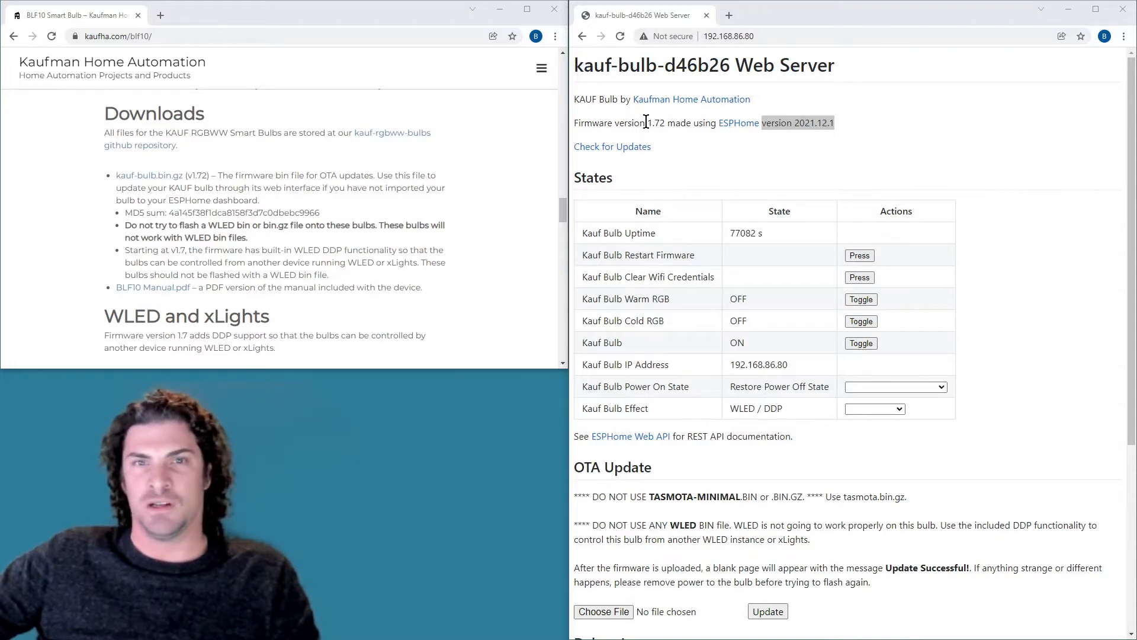
# Set Kitchen Bulb 10's Kauf Bulb Effect to None in its Configuration card
pyautogui.scroll(-3)
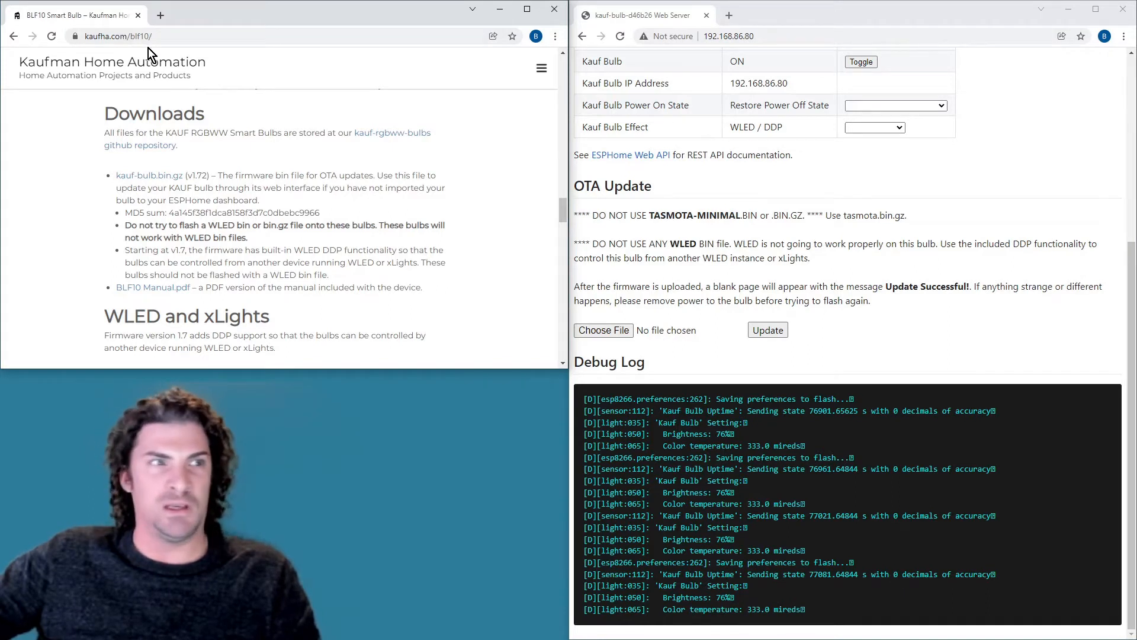
pyautogui.moveTo(181, 153)
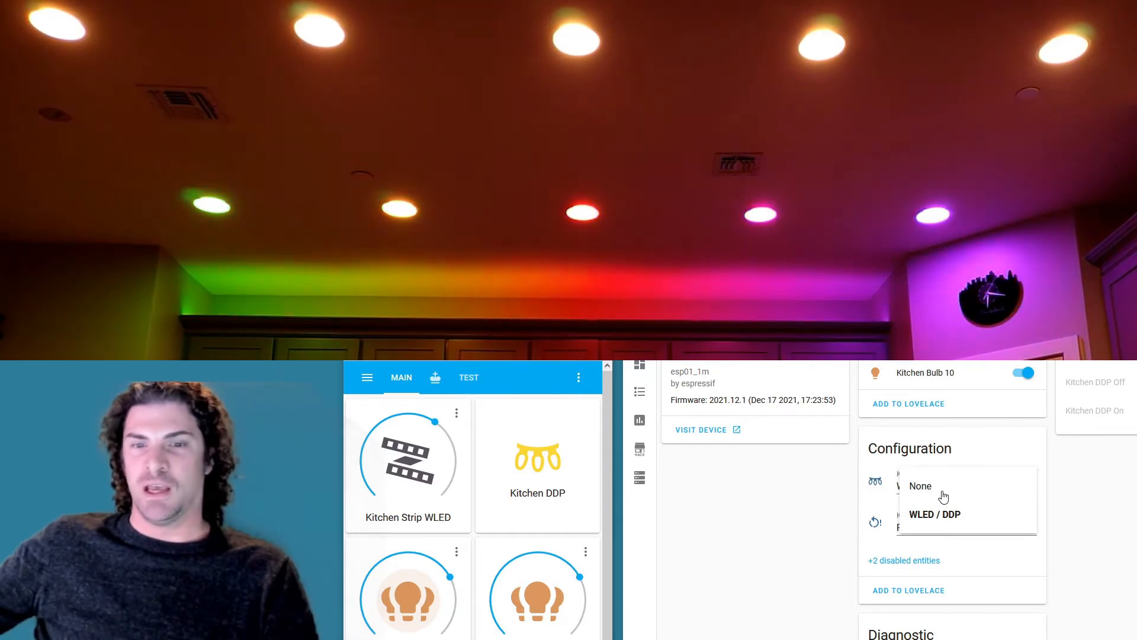
pyautogui.click(919, 486)
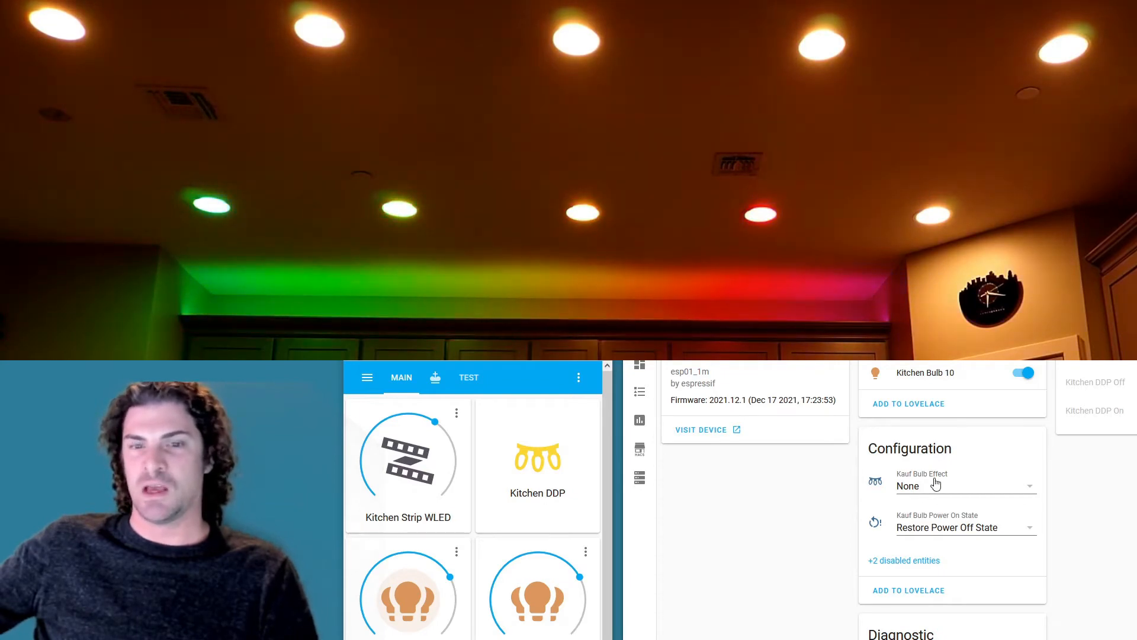
pyautogui.click(964, 485)
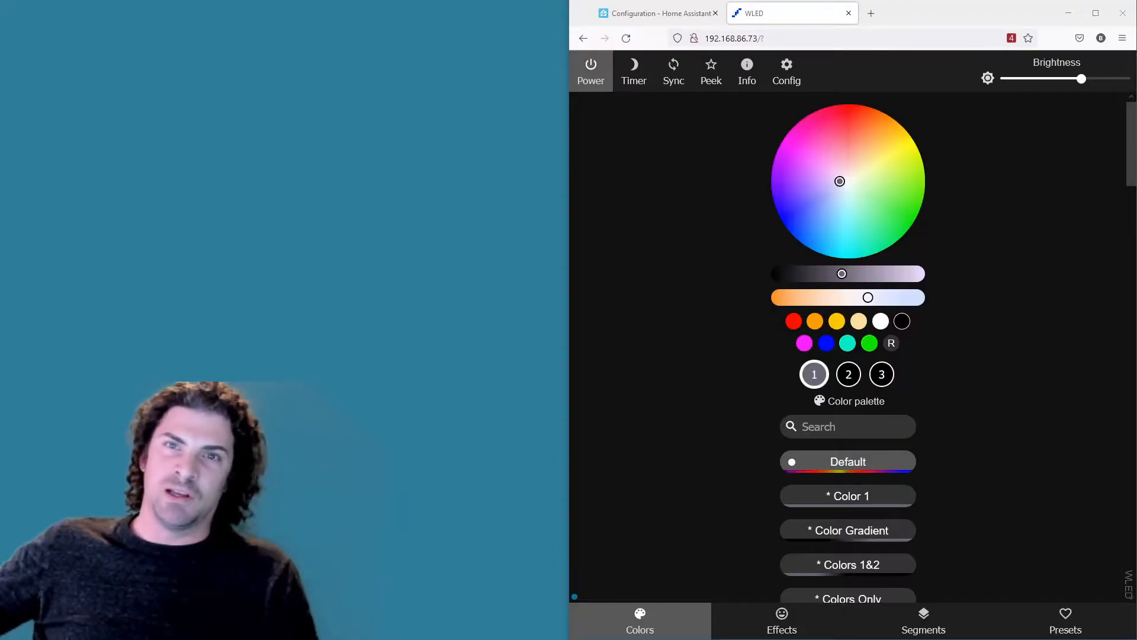
# Go to the WLED controller's Config page listing WiFi, LED and Sync sections
pyautogui.click(732, 38)
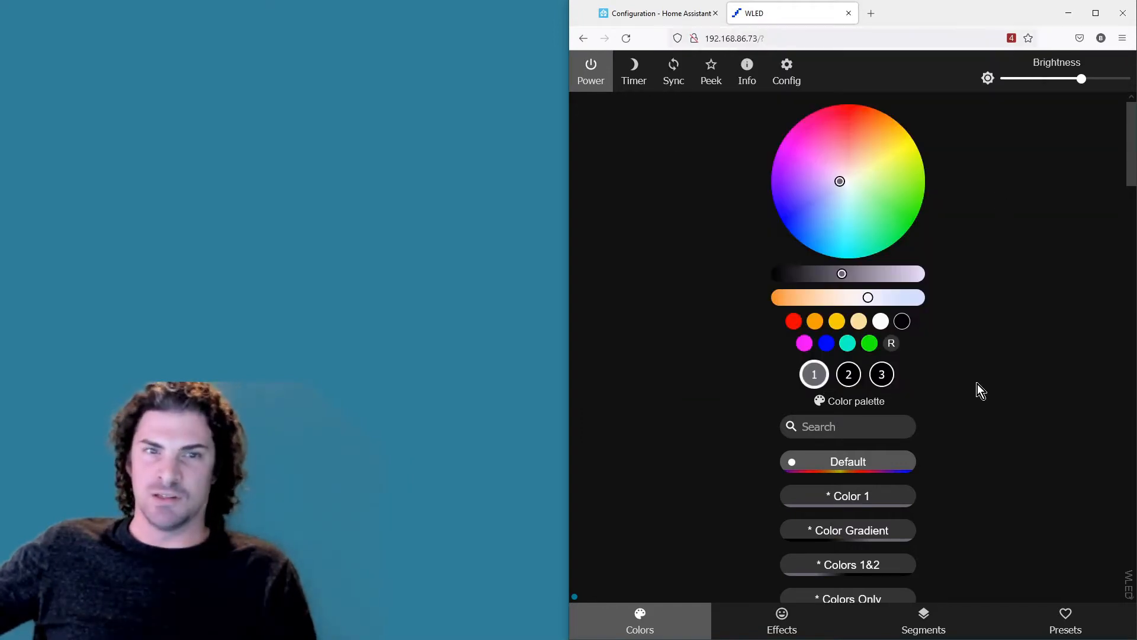
pyautogui.moveTo(783, 182)
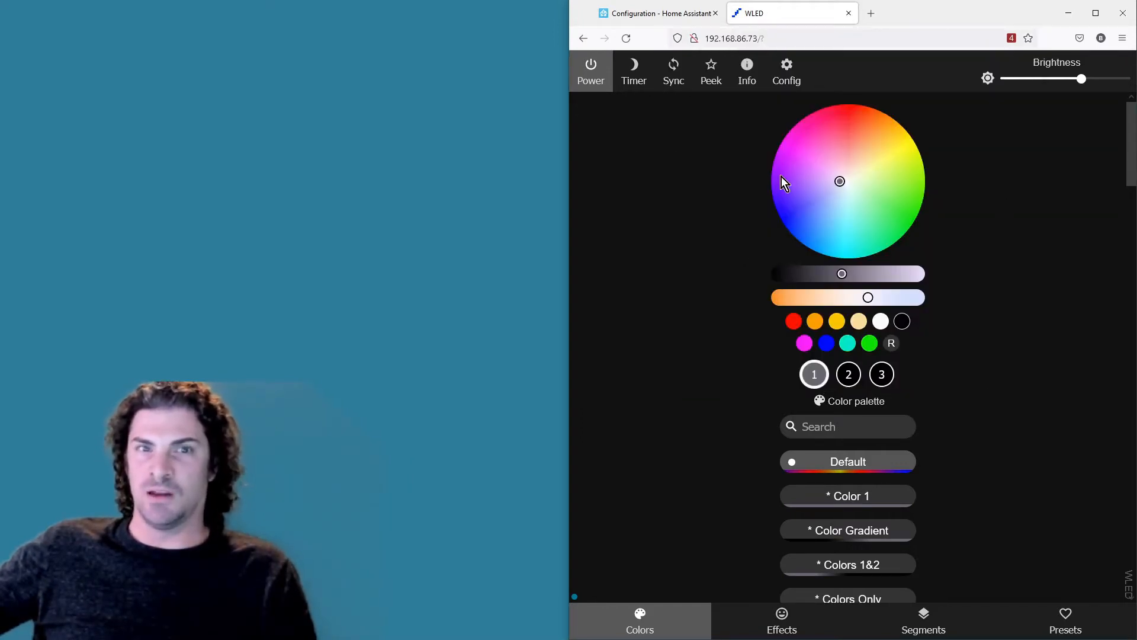
pyautogui.click(786, 71)
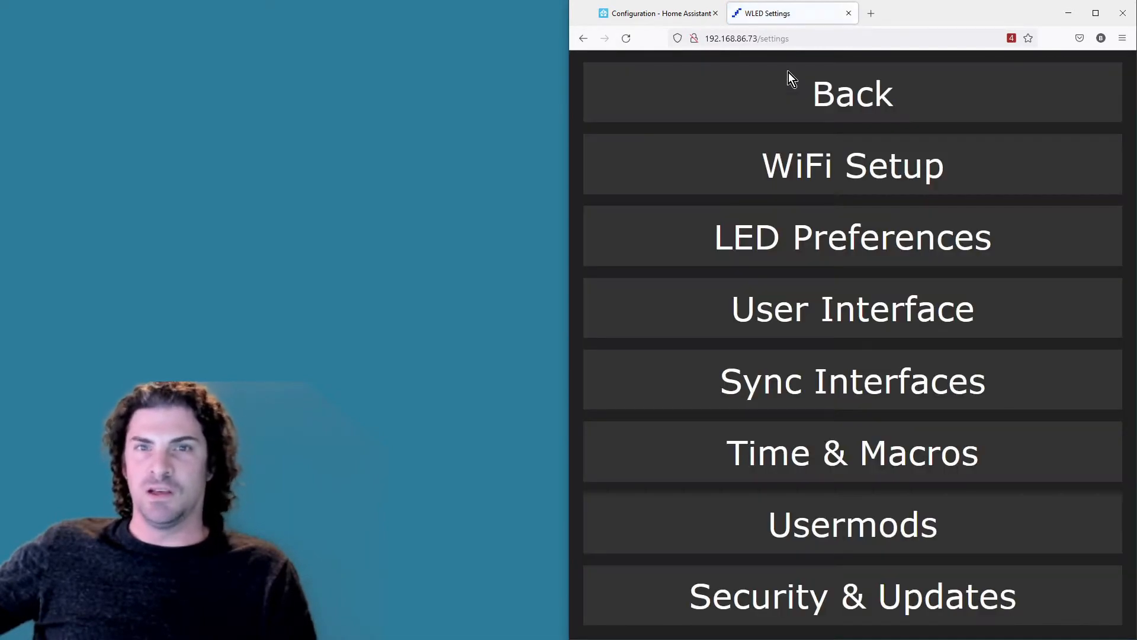
# View LED Preferences hardware setup and the first output's type list
pyautogui.click(852, 237)
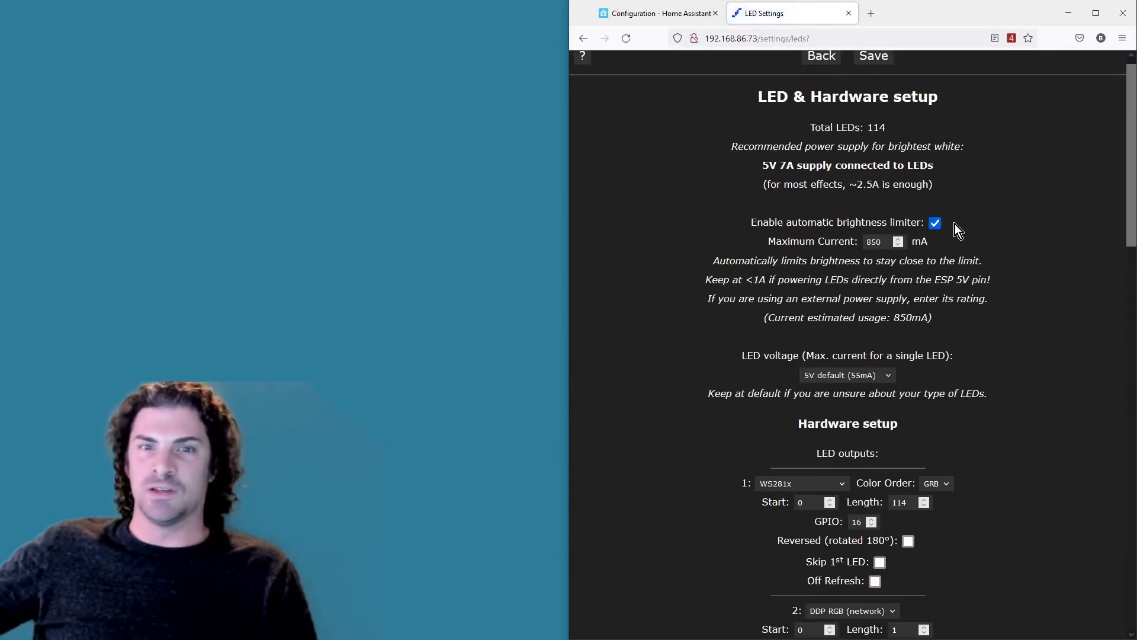
pyautogui.scroll(-3)
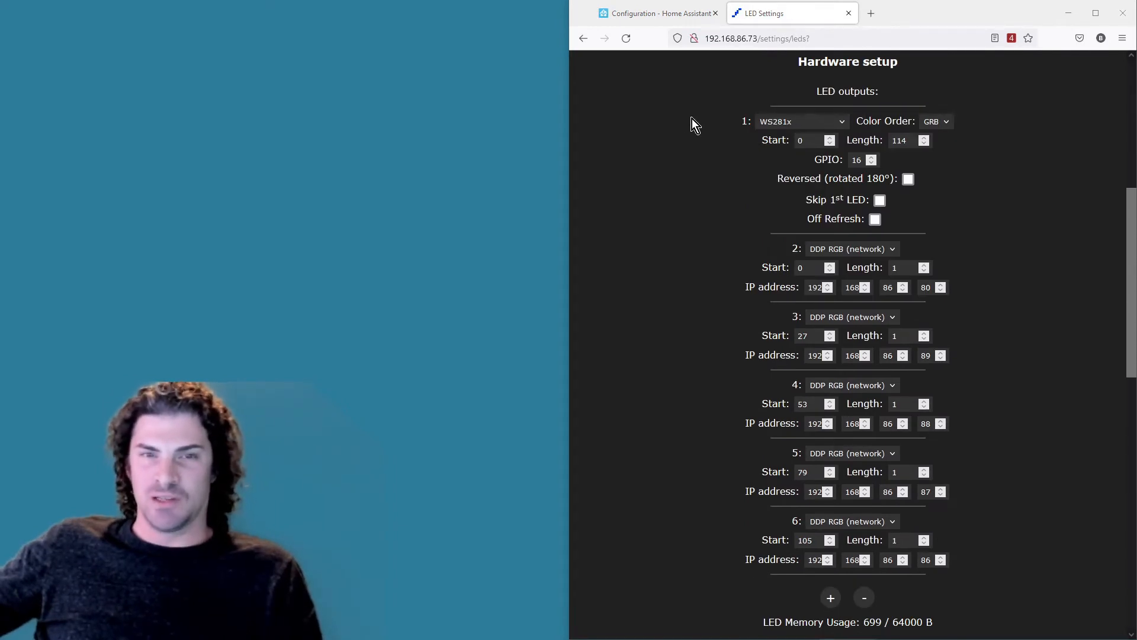
pyautogui.moveTo(679, 117)
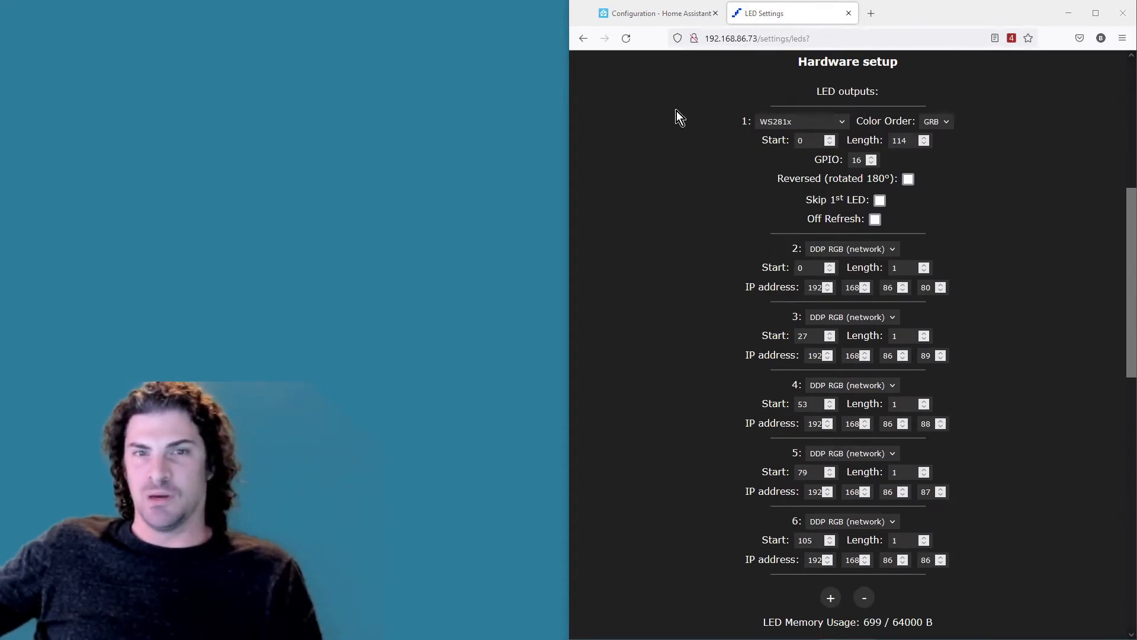
pyautogui.moveTo(707, 118)
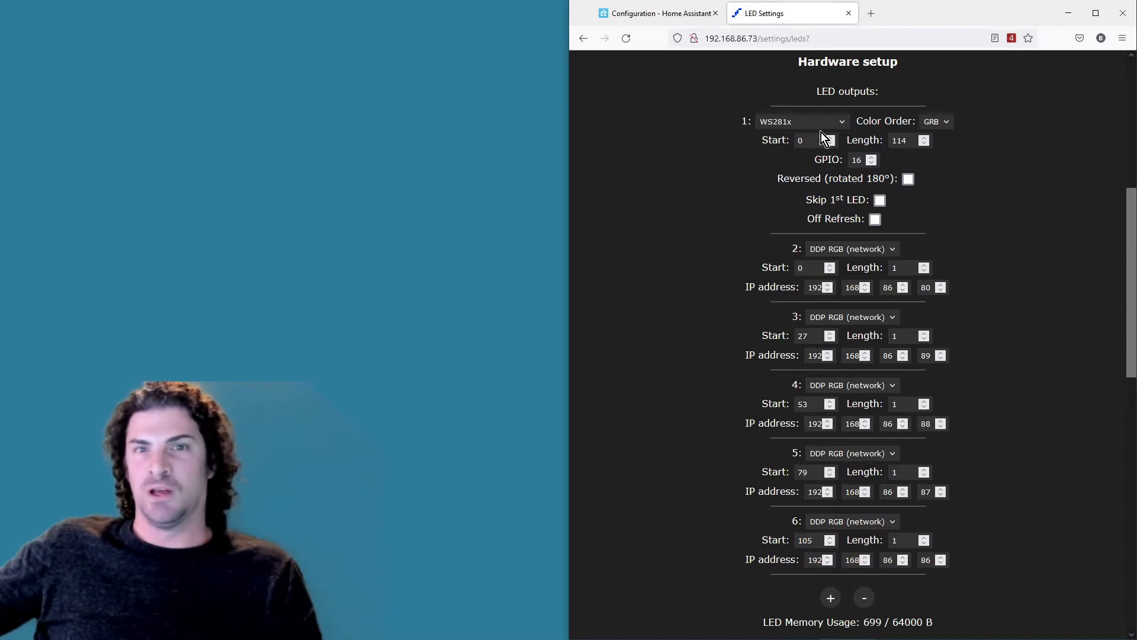
pyautogui.moveTo(712, 257)
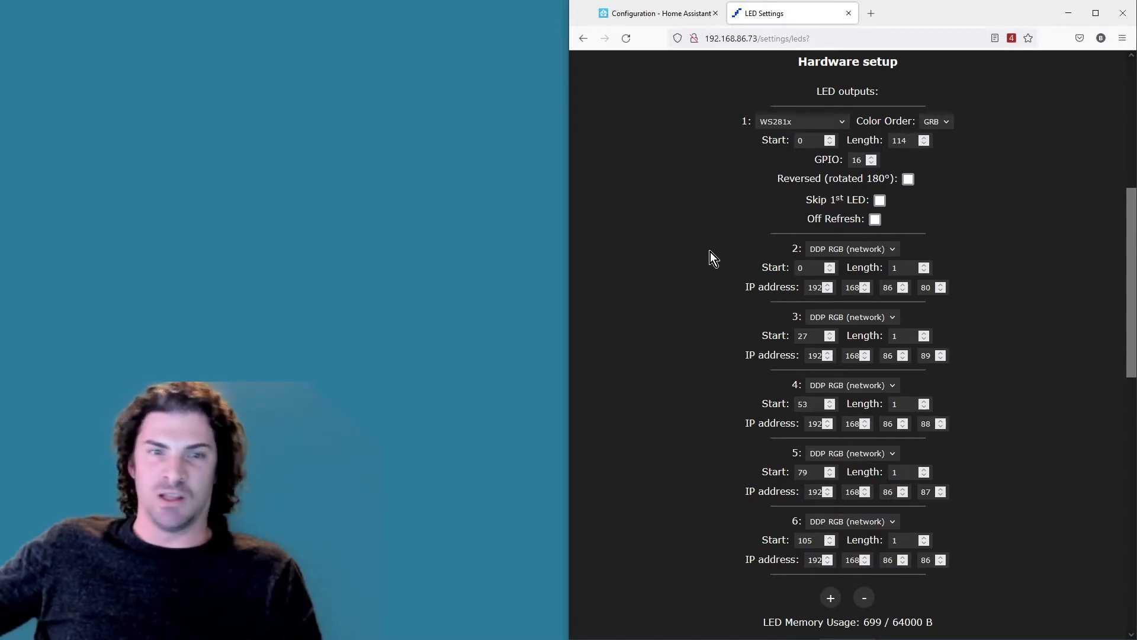
pyautogui.moveTo(738, 549)
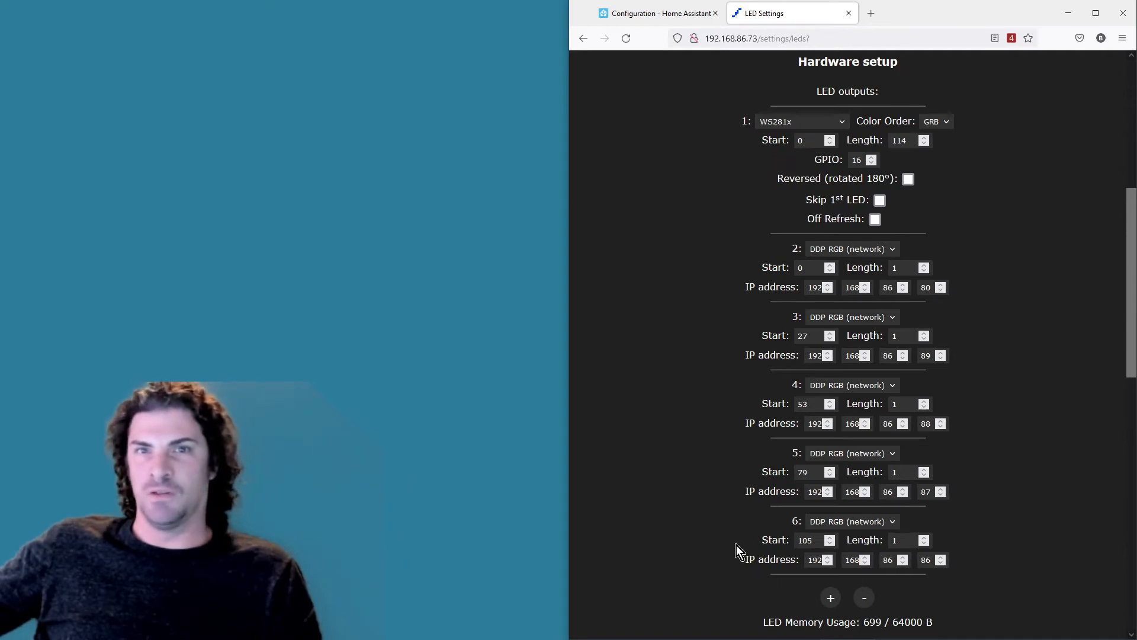
pyautogui.moveTo(984, 519)
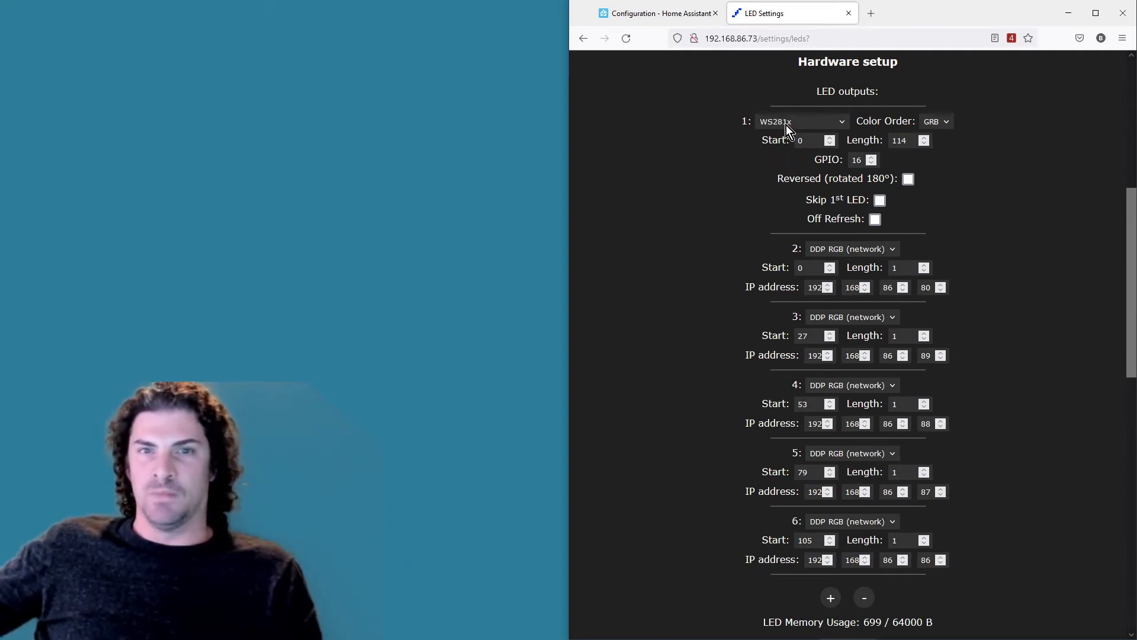
pyautogui.click(798, 121)
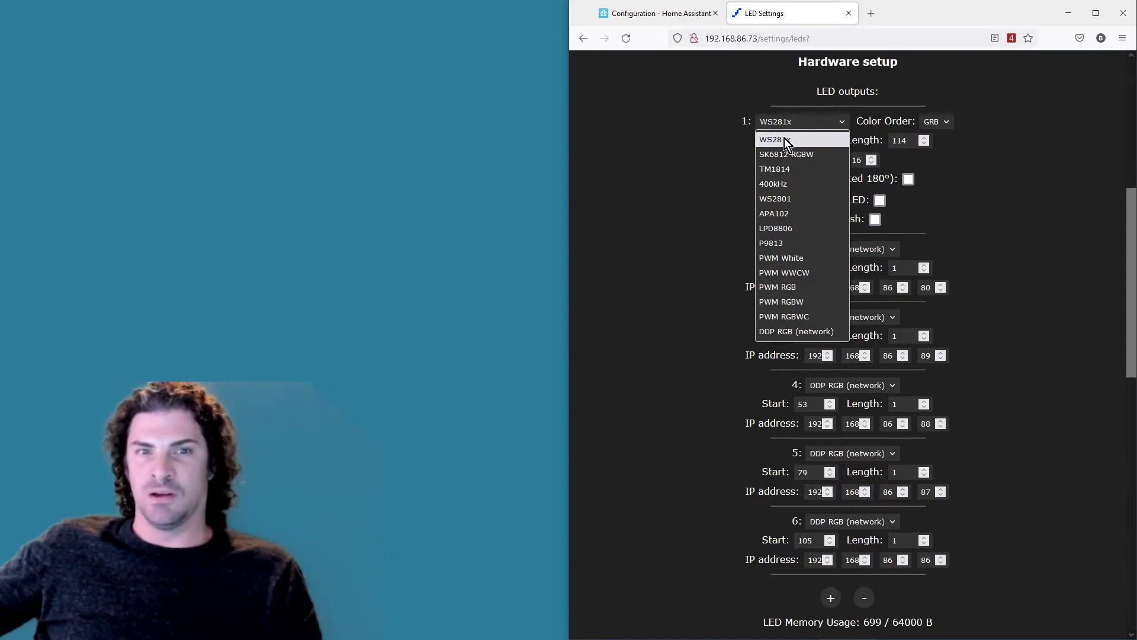
# Keep output 1 as WS281x and output 2 as DDP RGB (network), then review the remaining outputs
pyautogui.click(783, 140)
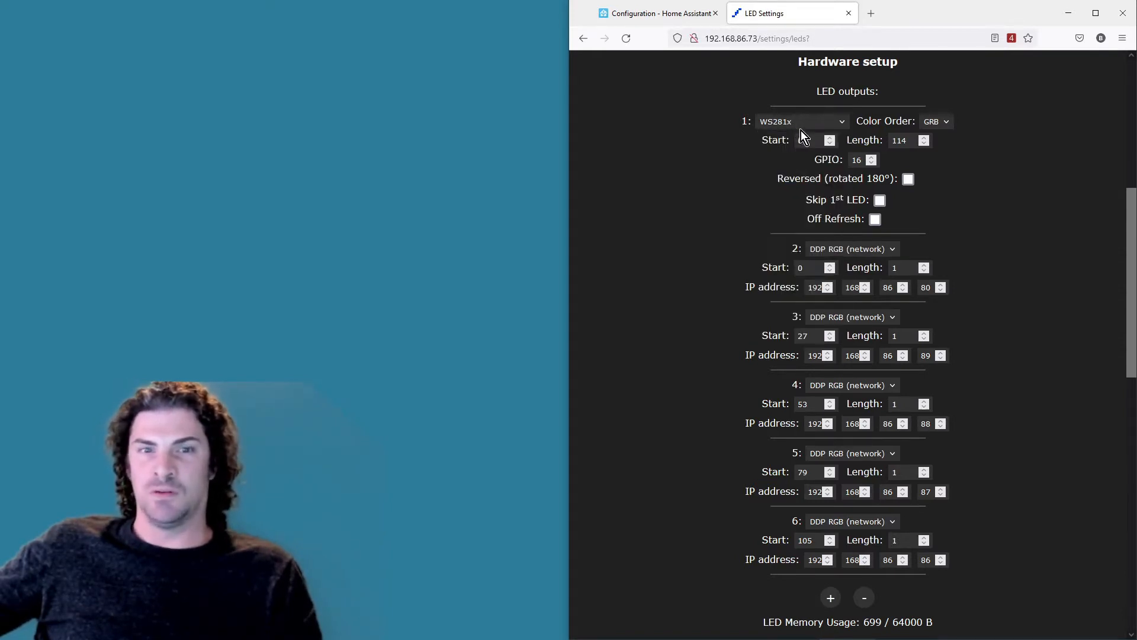
pyautogui.click(850, 248)
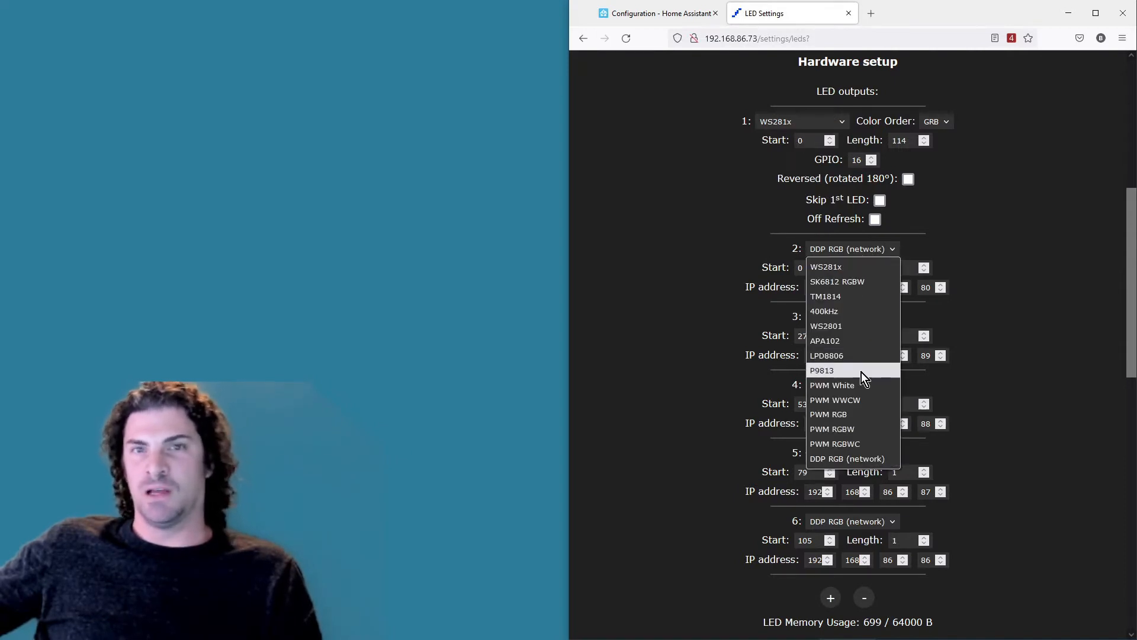
pyautogui.moveTo(864, 458)
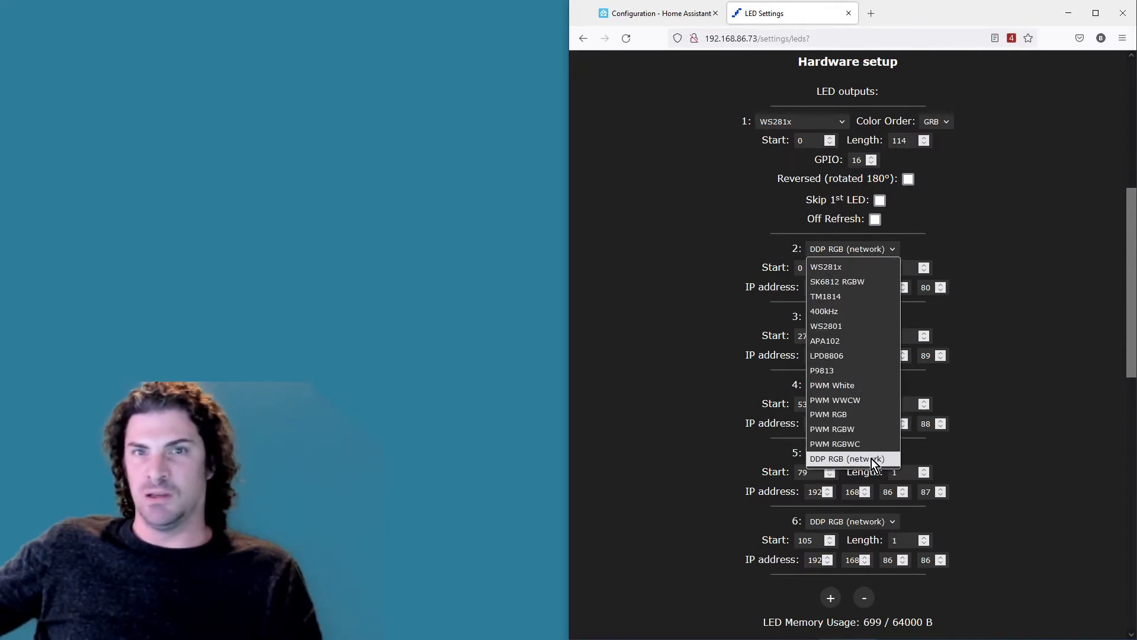
pyautogui.click(847, 458)
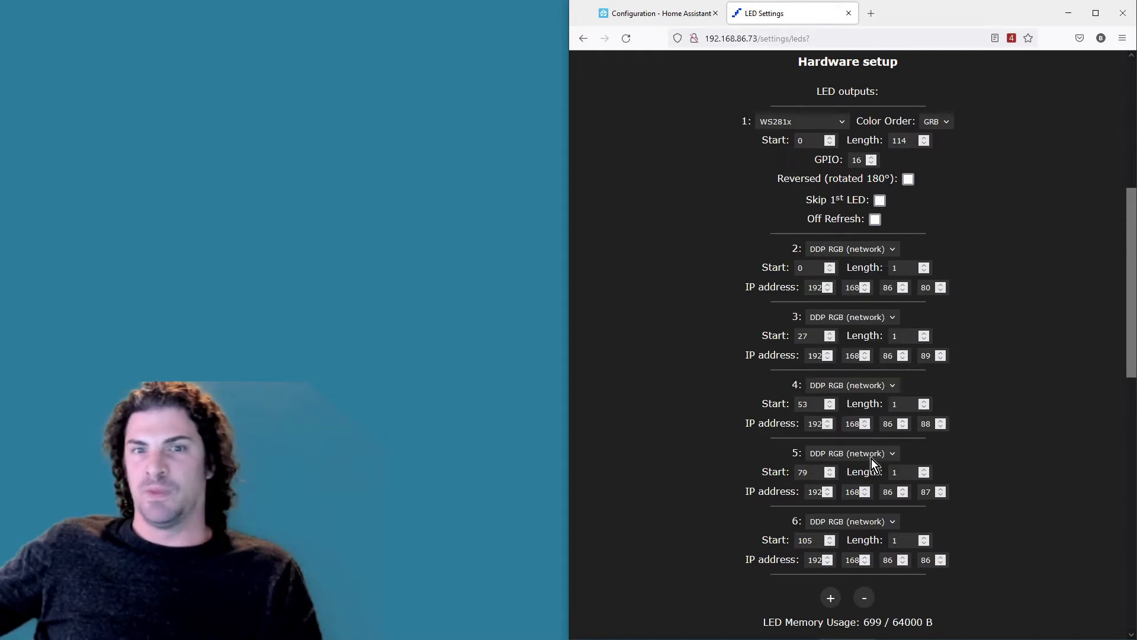
pyautogui.moveTo(1007, 282)
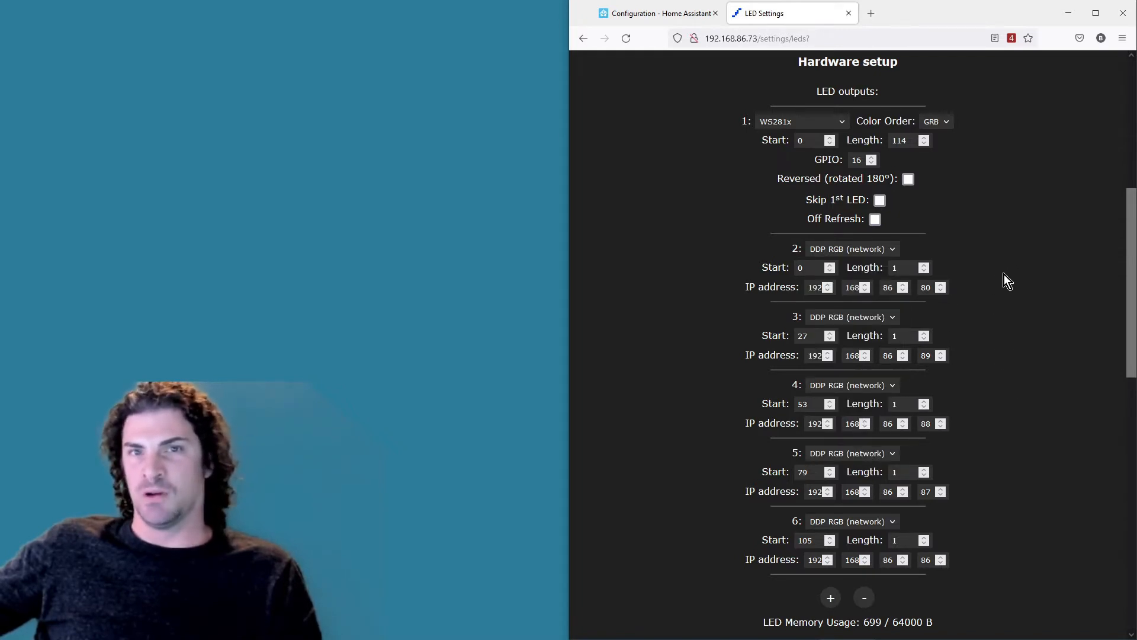
pyautogui.scroll(-3)
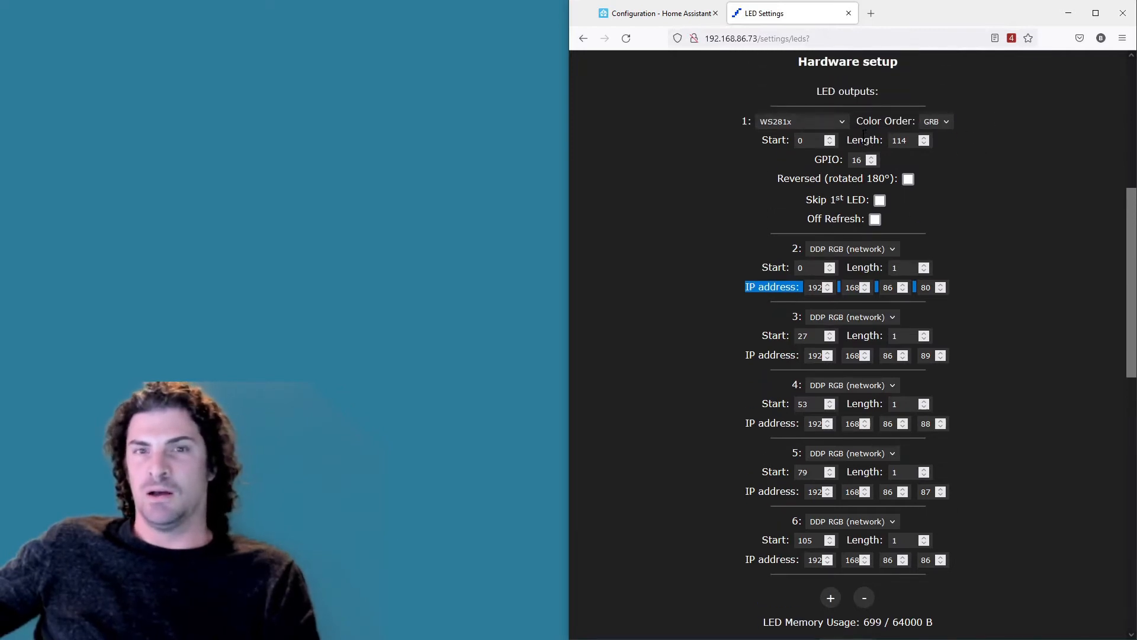
pyautogui.moveTo(1049, 71)
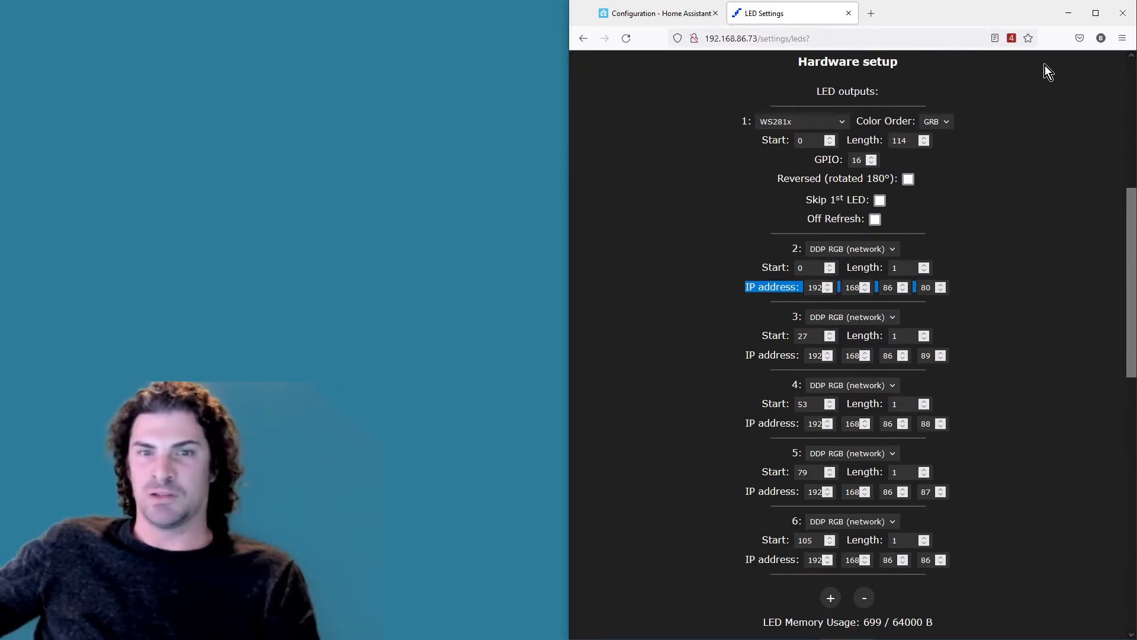
pyautogui.scroll(-3)
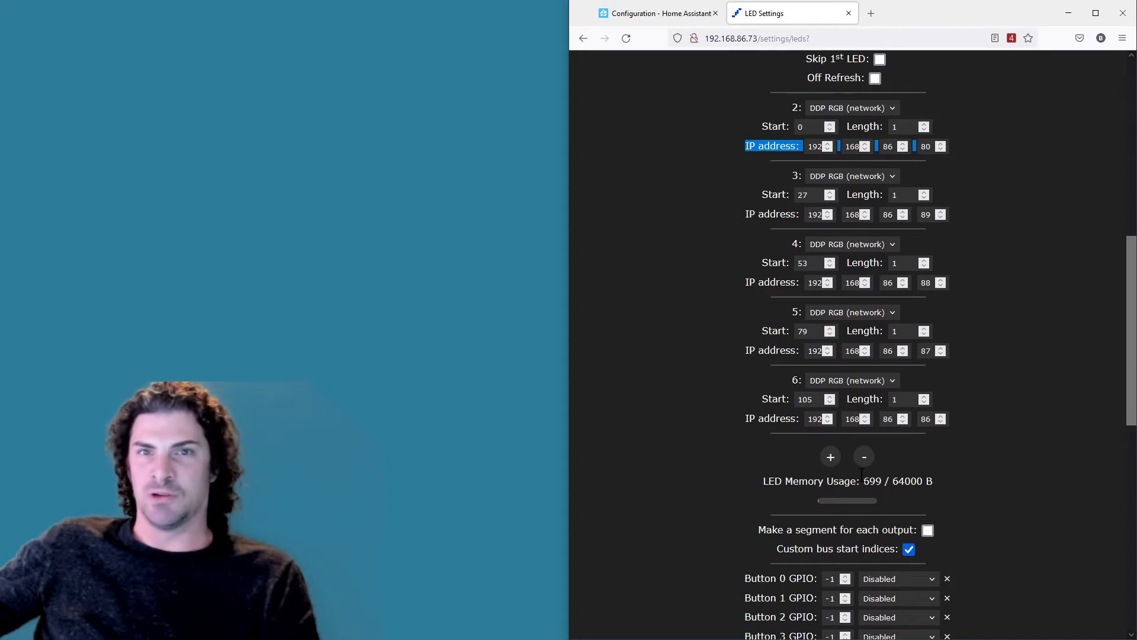
pyautogui.moveTo(990, 376)
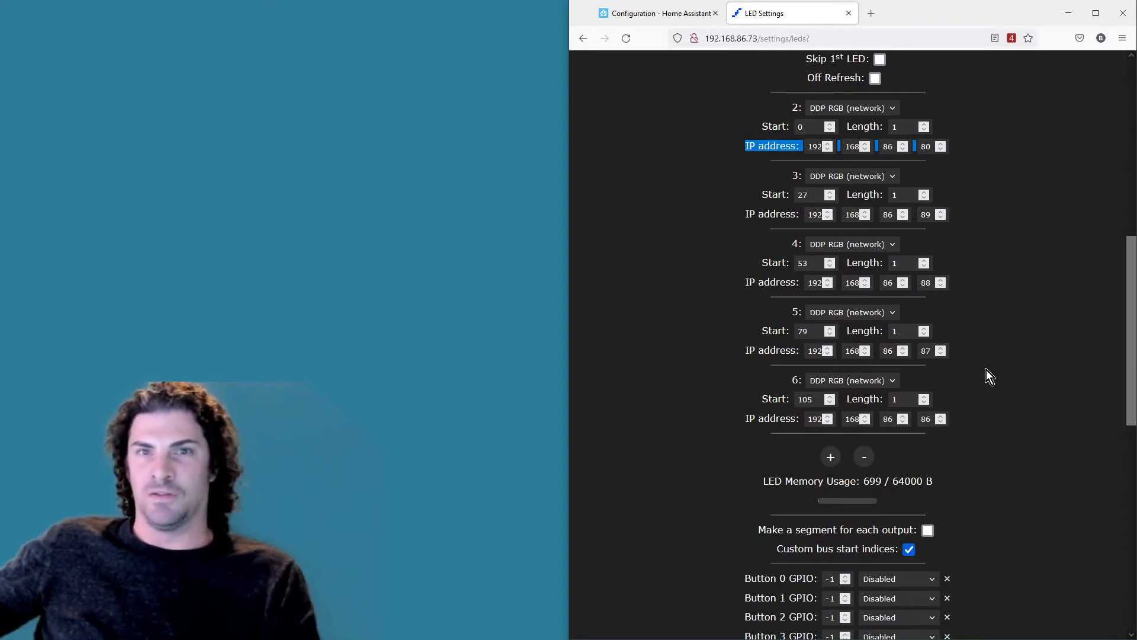
pyautogui.moveTo(979, 192)
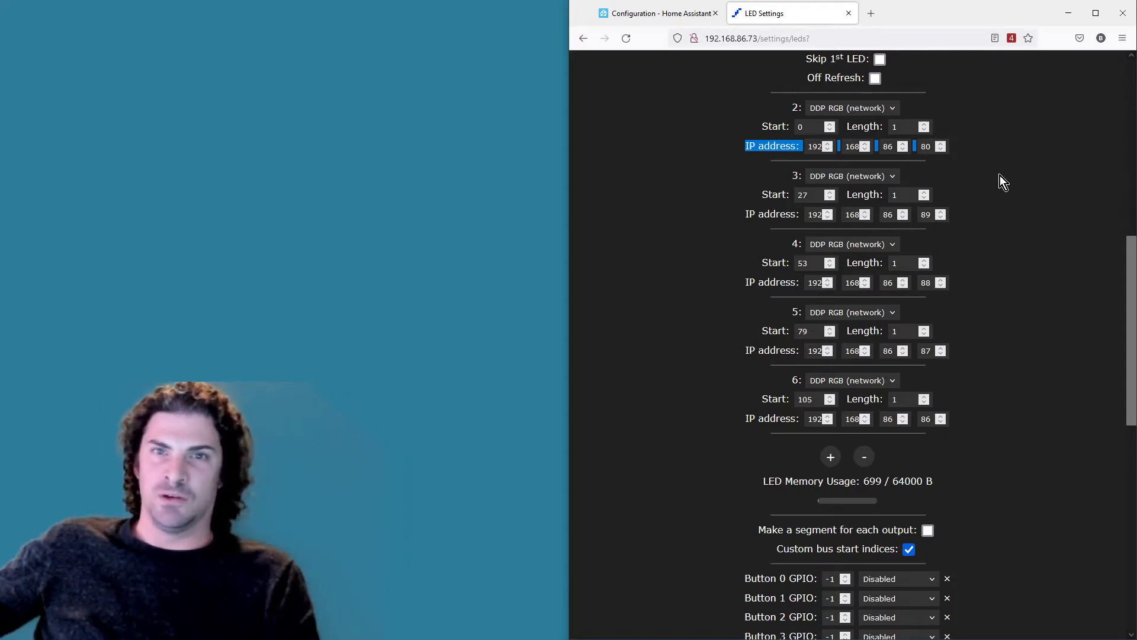
pyautogui.moveTo(1051, 291)
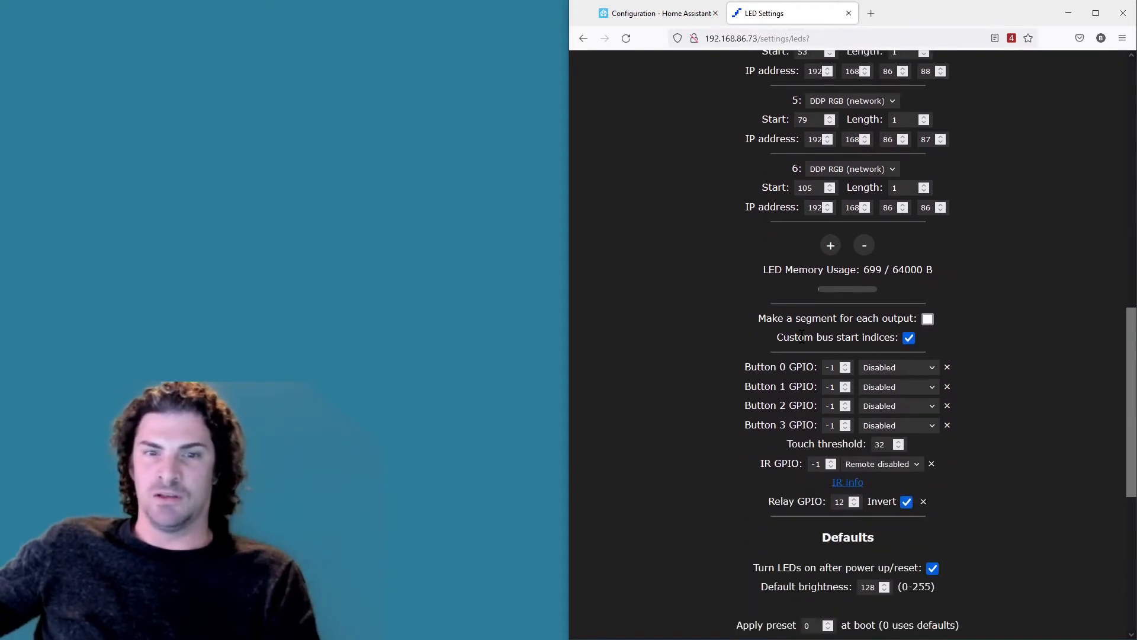
pyautogui.moveTo(962, 343)
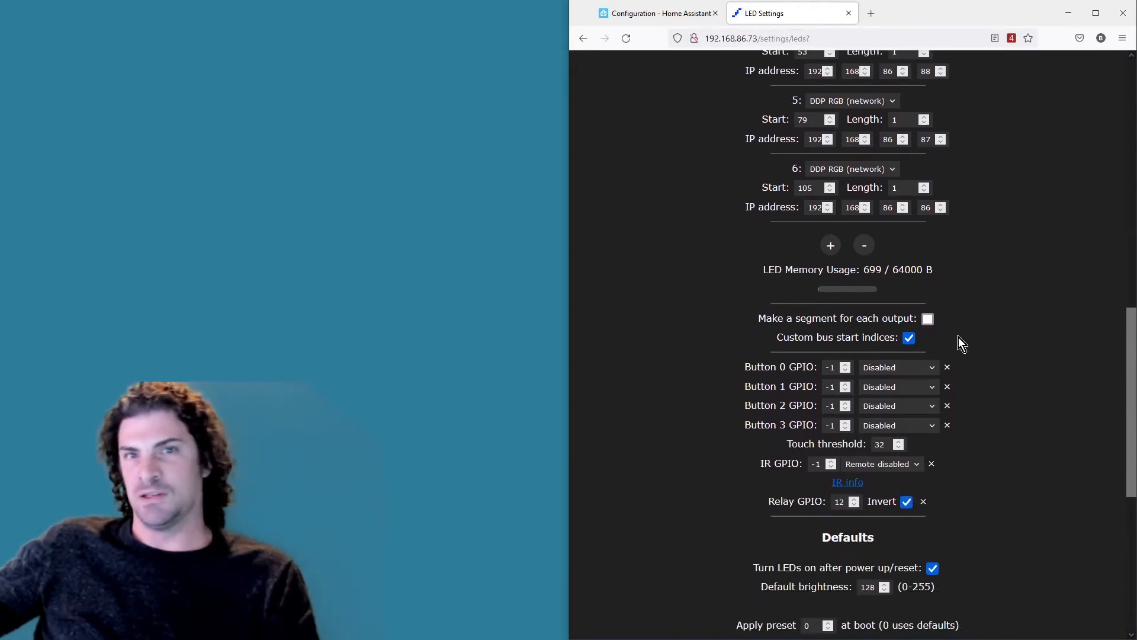
pyautogui.moveTo(1048, 289)
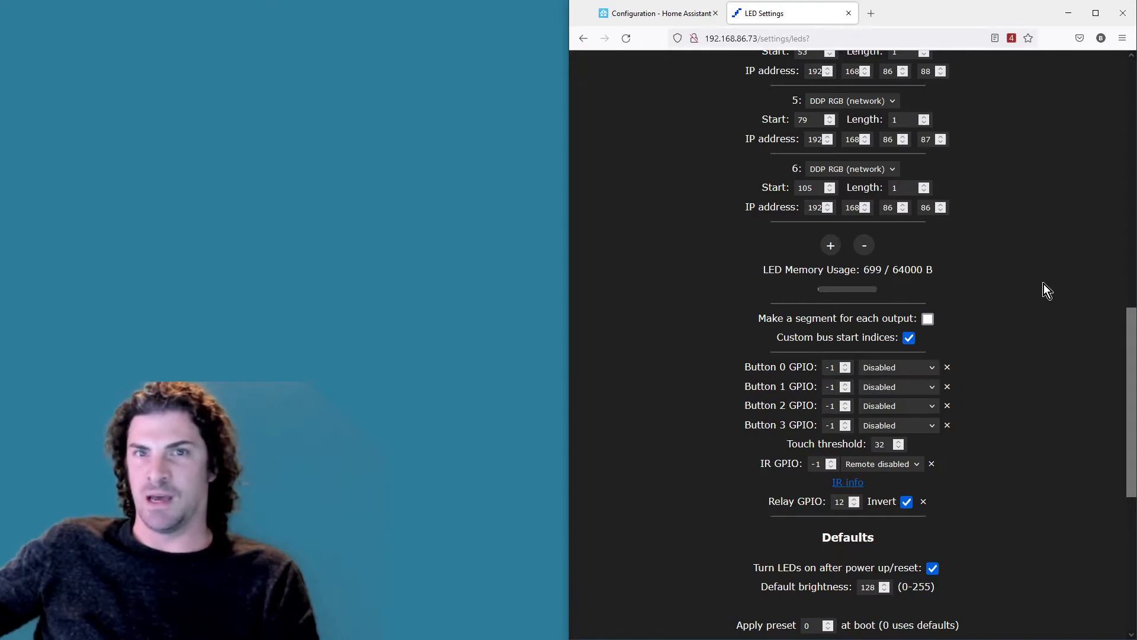
pyautogui.scroll(3)
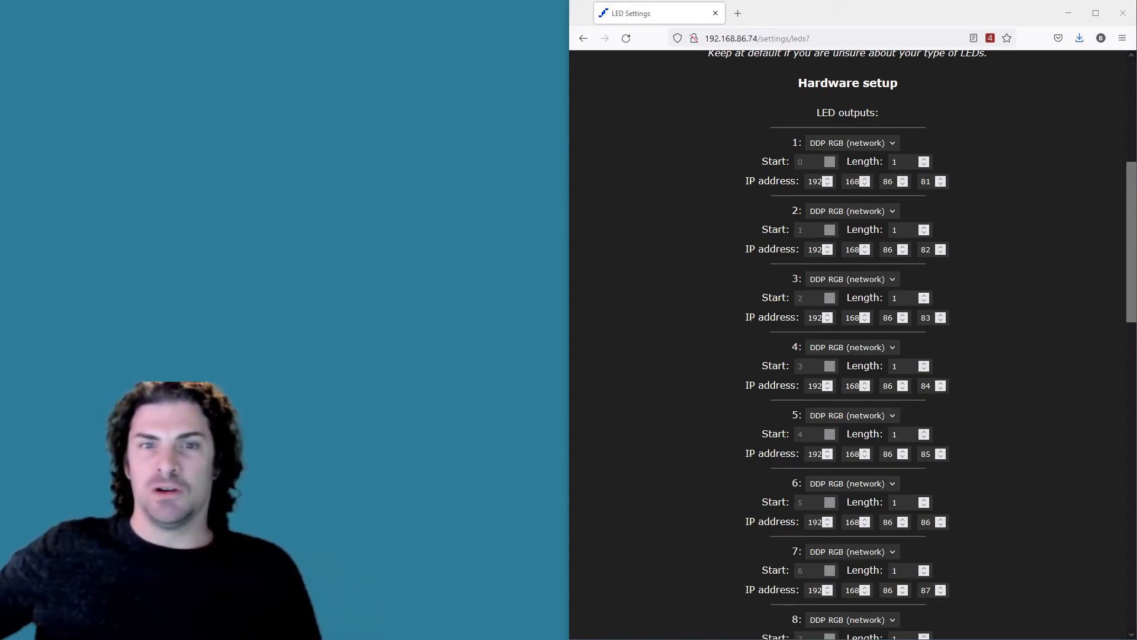
# Review the ten one-pixel DDP outputs addressed 192.168.86.81–.89 and .80
pyautogui.scroll(-3)
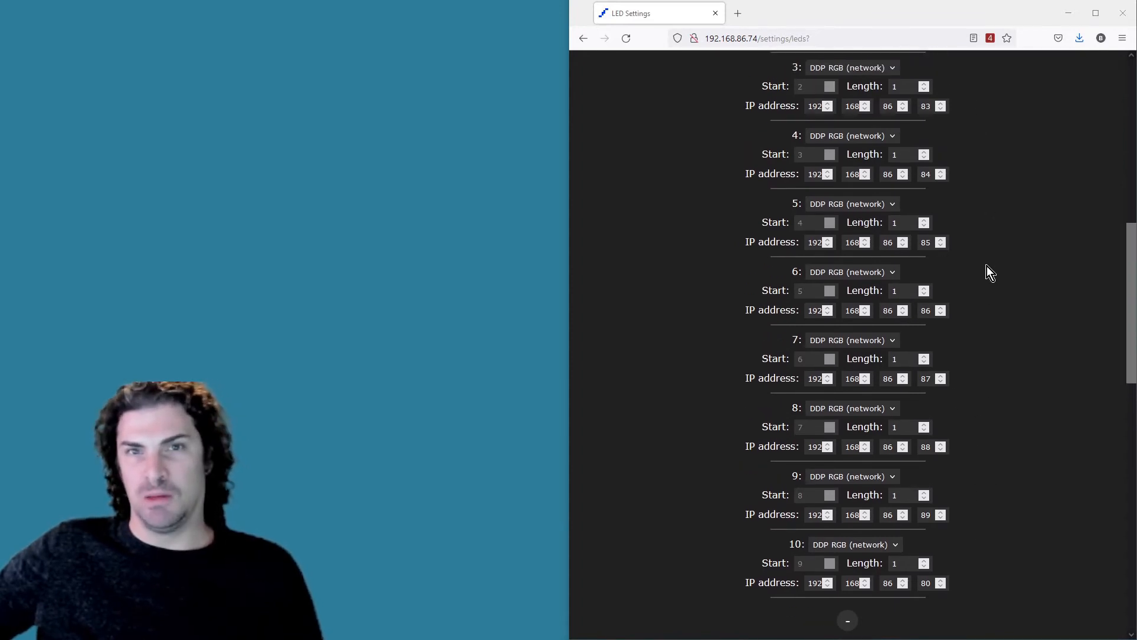
pyautogui.scroll(3)
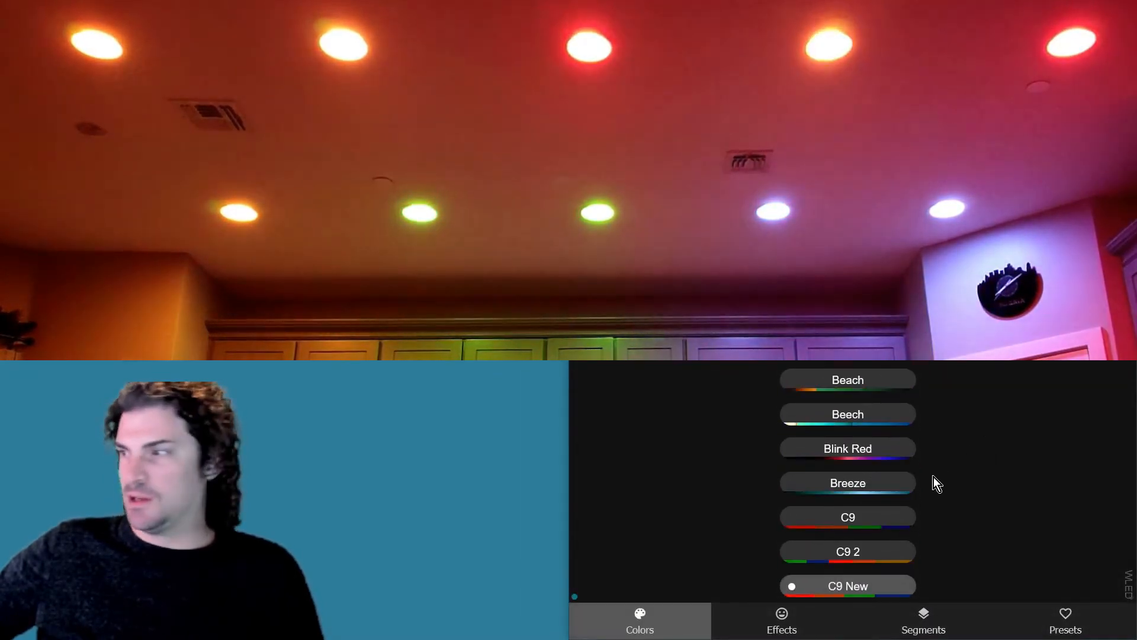
# Apply a preset, then remove output 10 leaving nine DDP bulb outputs
pyautogui.click(781, 620)
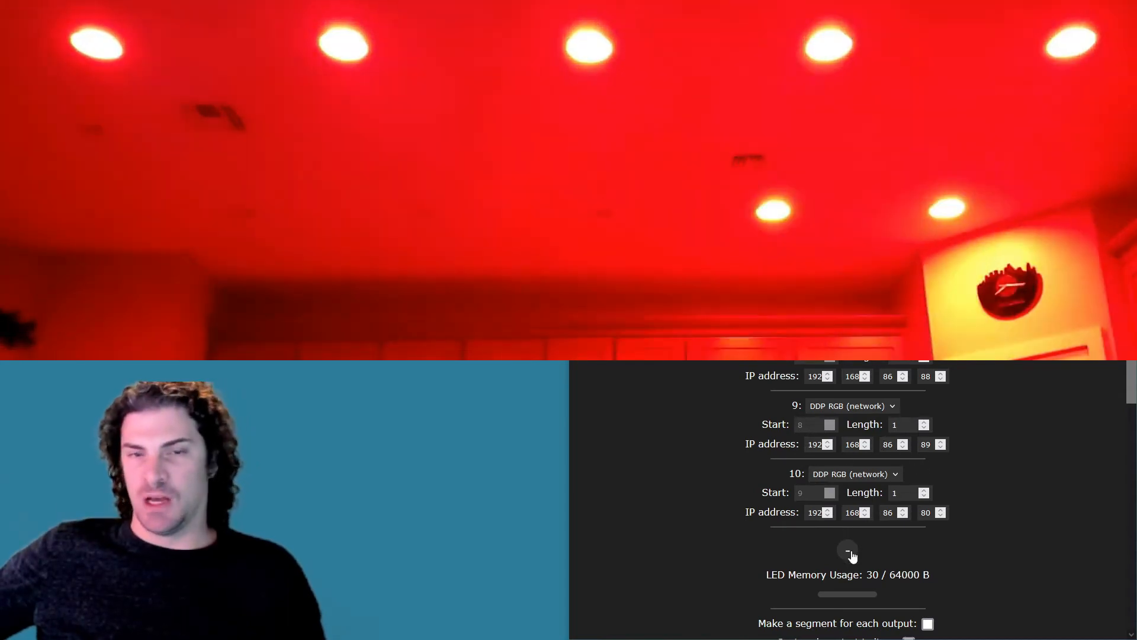
pyautogui.click(848, 553)
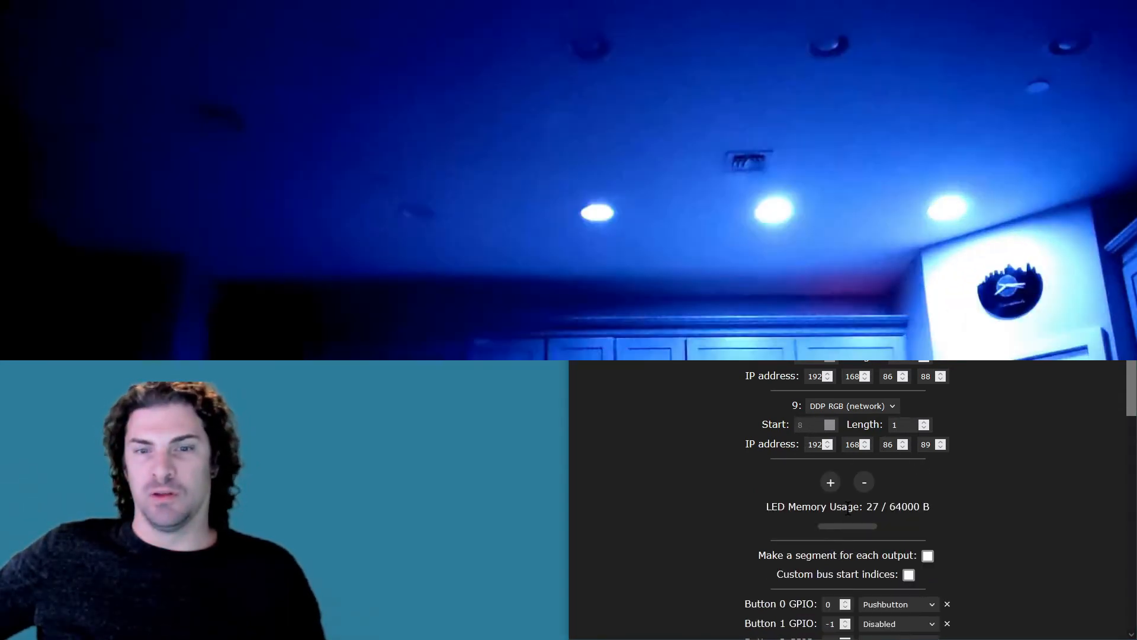
pyautogui.click(829, 482)
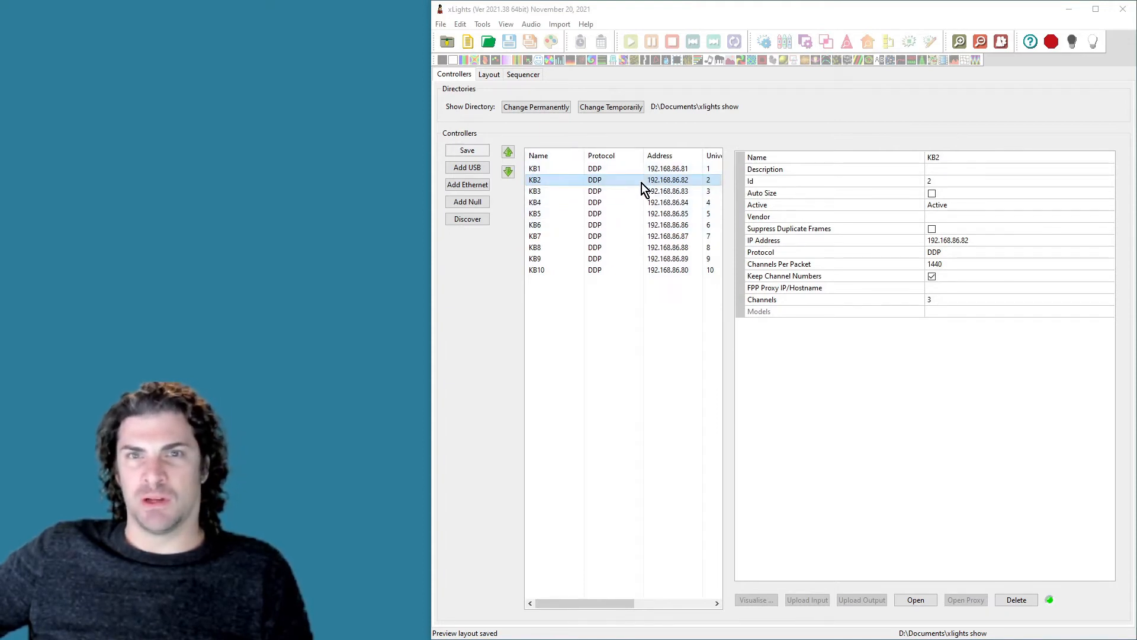
pyautogui.click(535, 168)
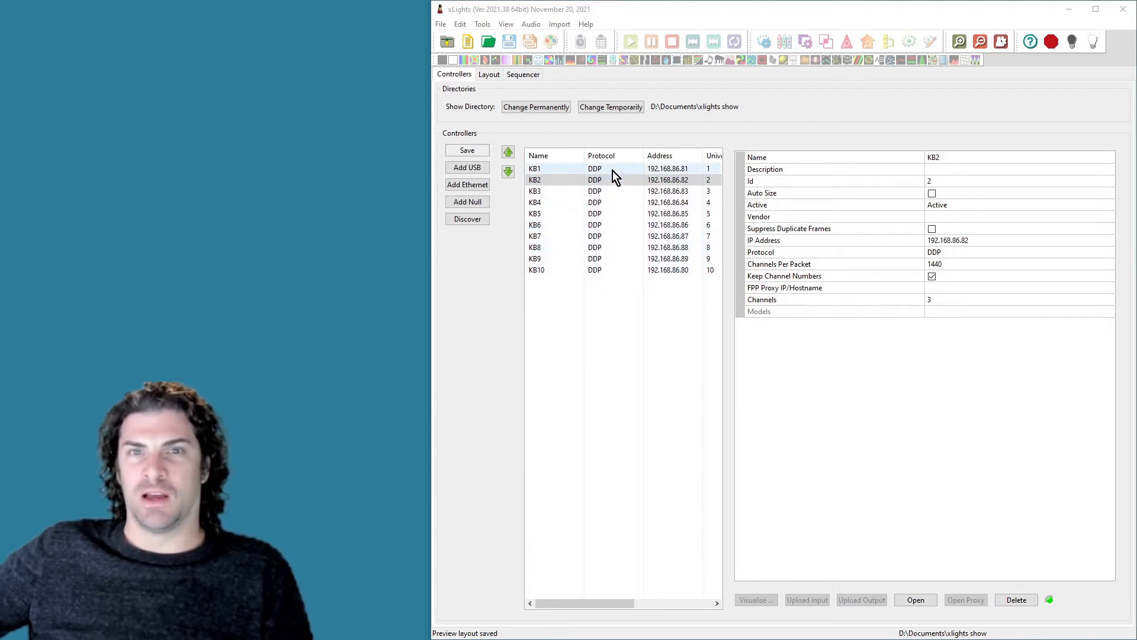
pyautogui.moveTo(597, 173)
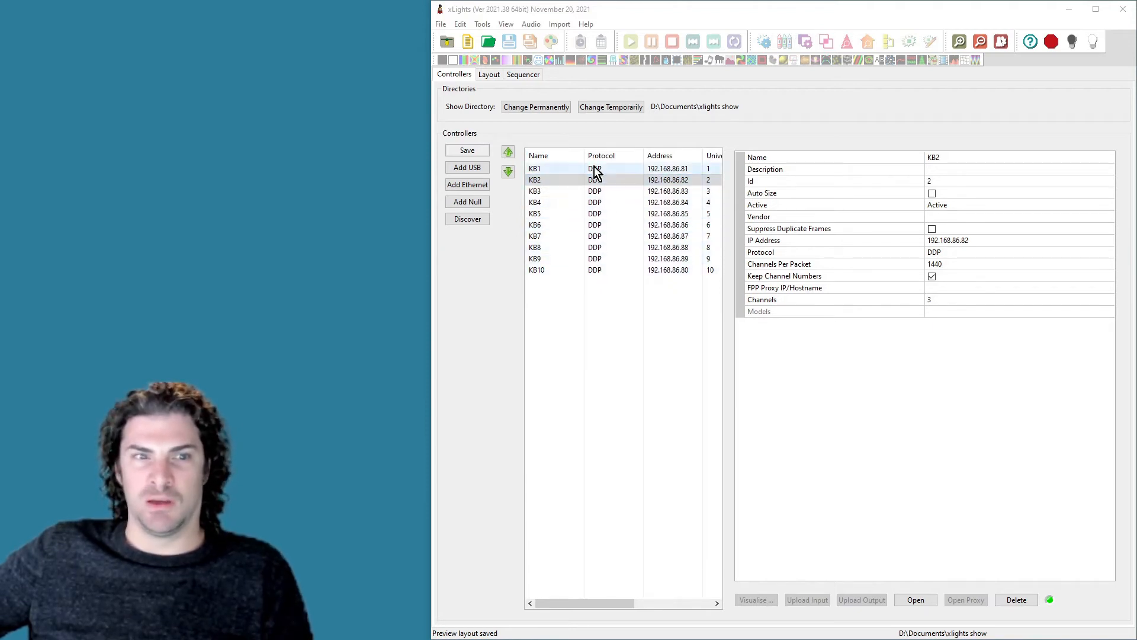
pyautogui.moveTo(620, 179)
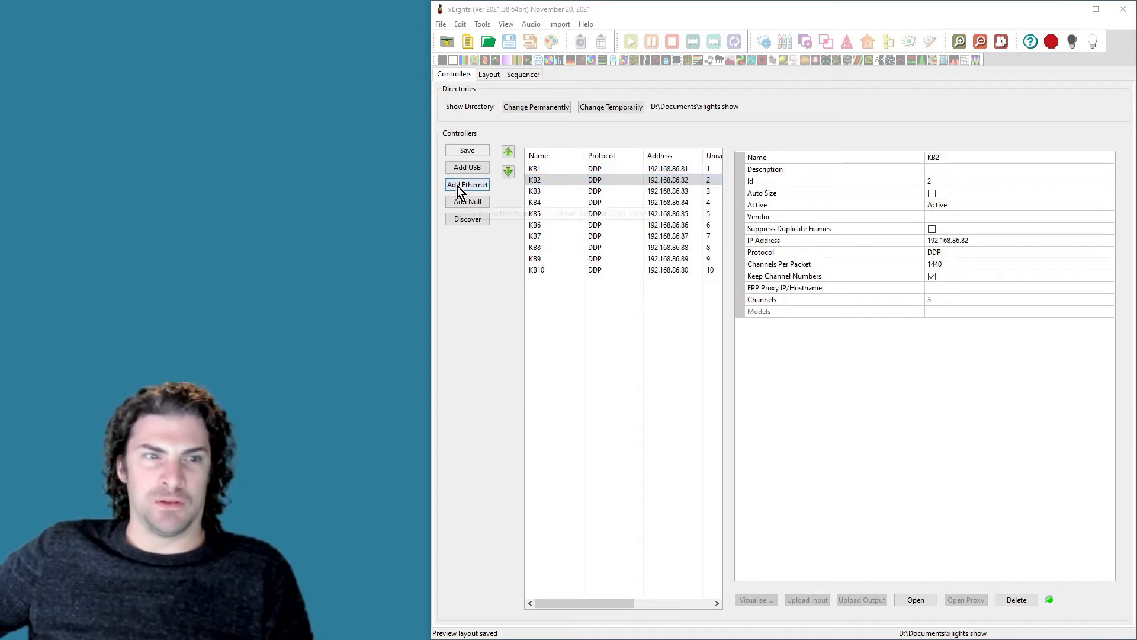
pyautogui.click(534, 168)
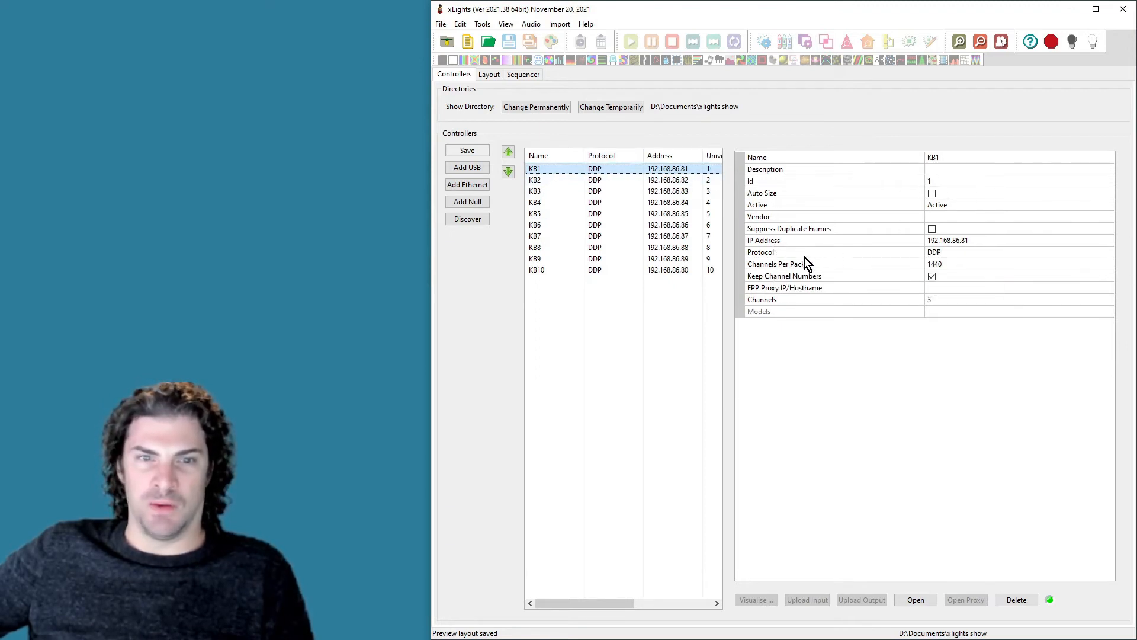
pyautogui.click(980, 252)
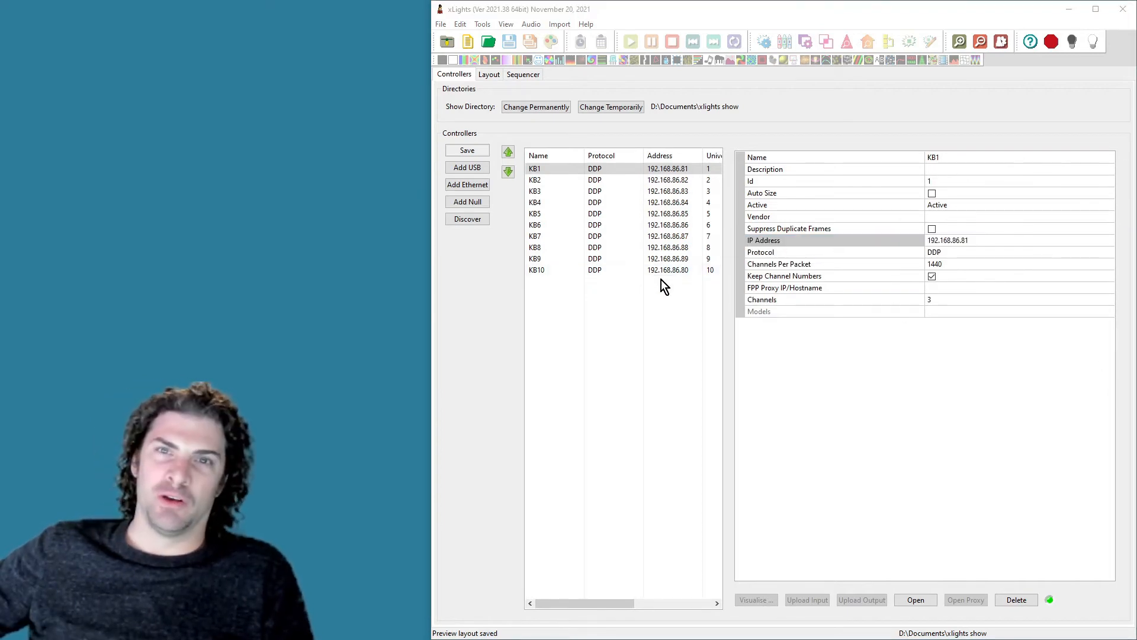
# Run the Test tool on channels 1-30 with the RGB Chase pattern and adjust its background colour
pyautogui.click(483, 23)
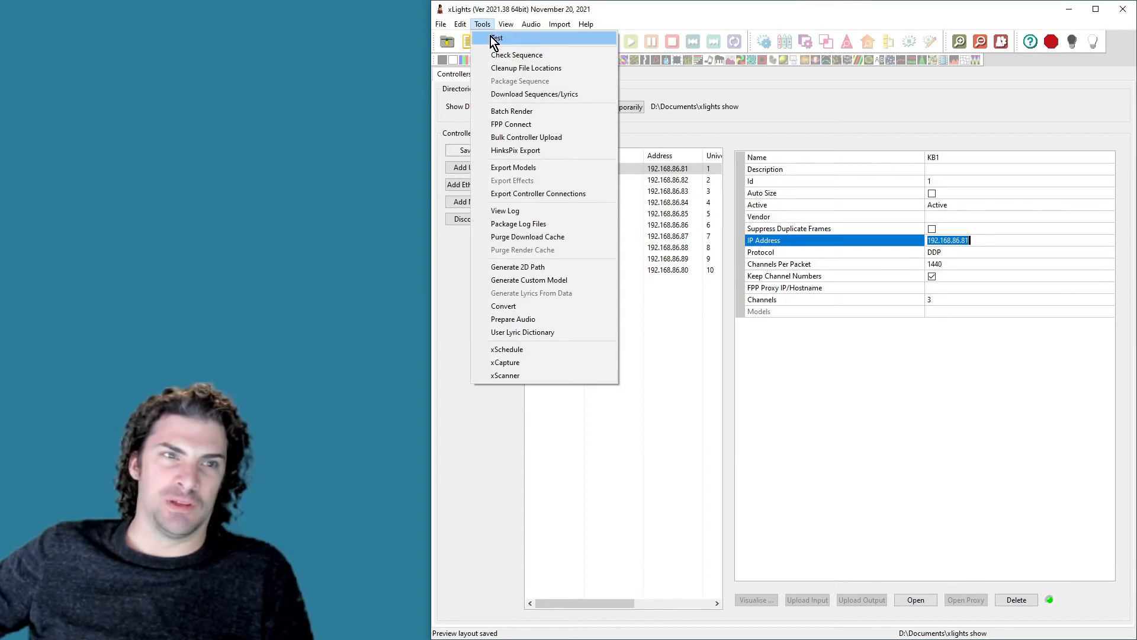
pyautogui.click(496, 38)
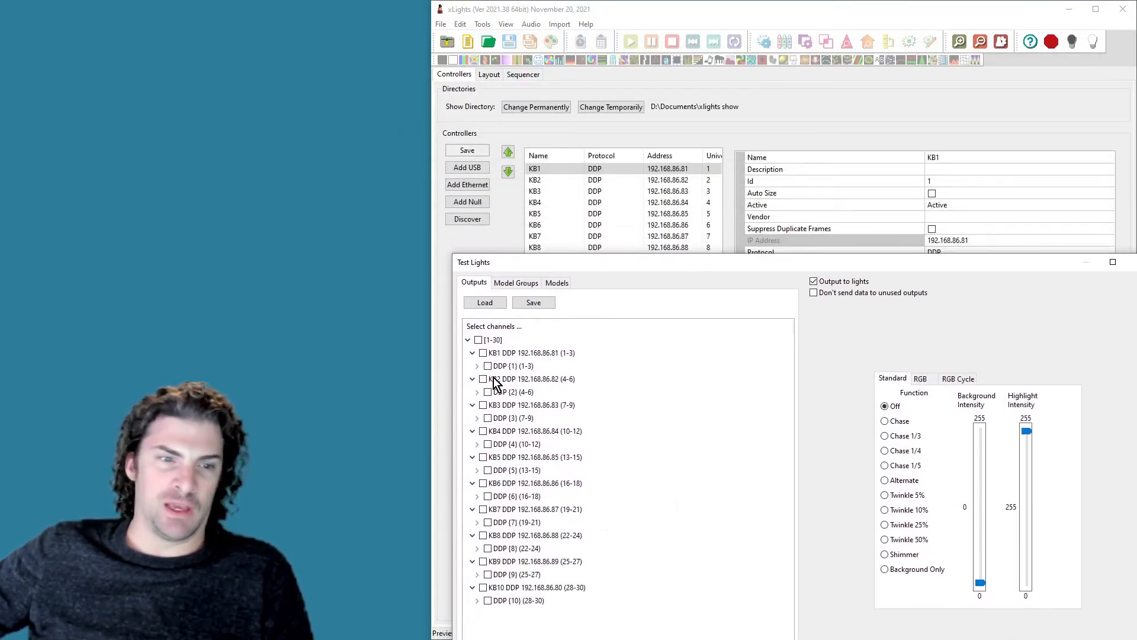
pyautogui.click(479, 340)
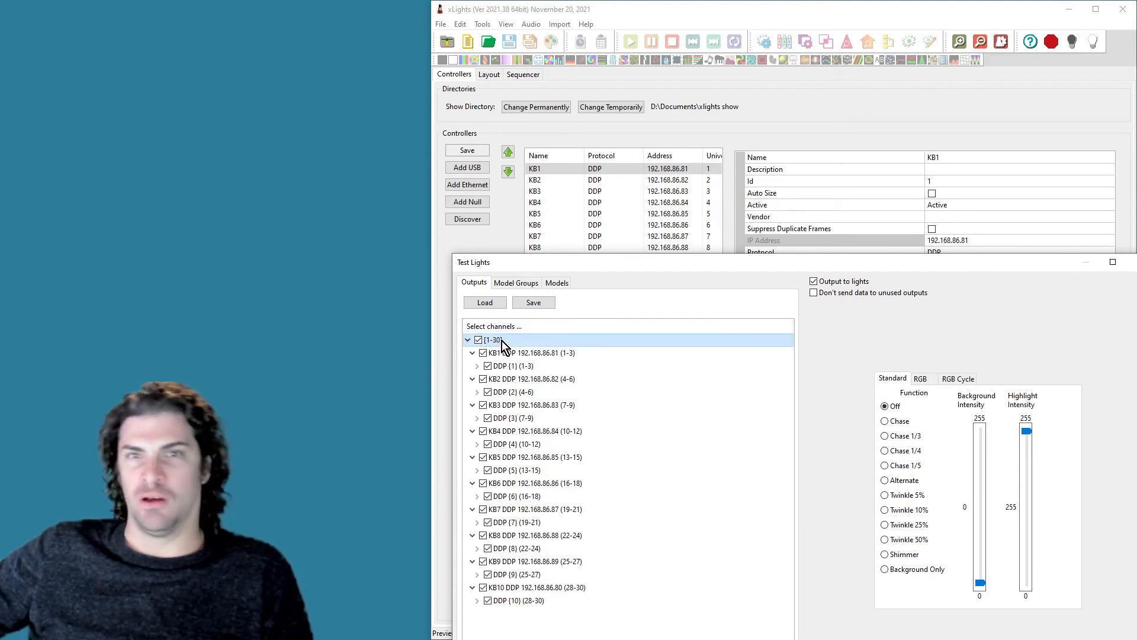
pyautogui.moveTo(562, 375)
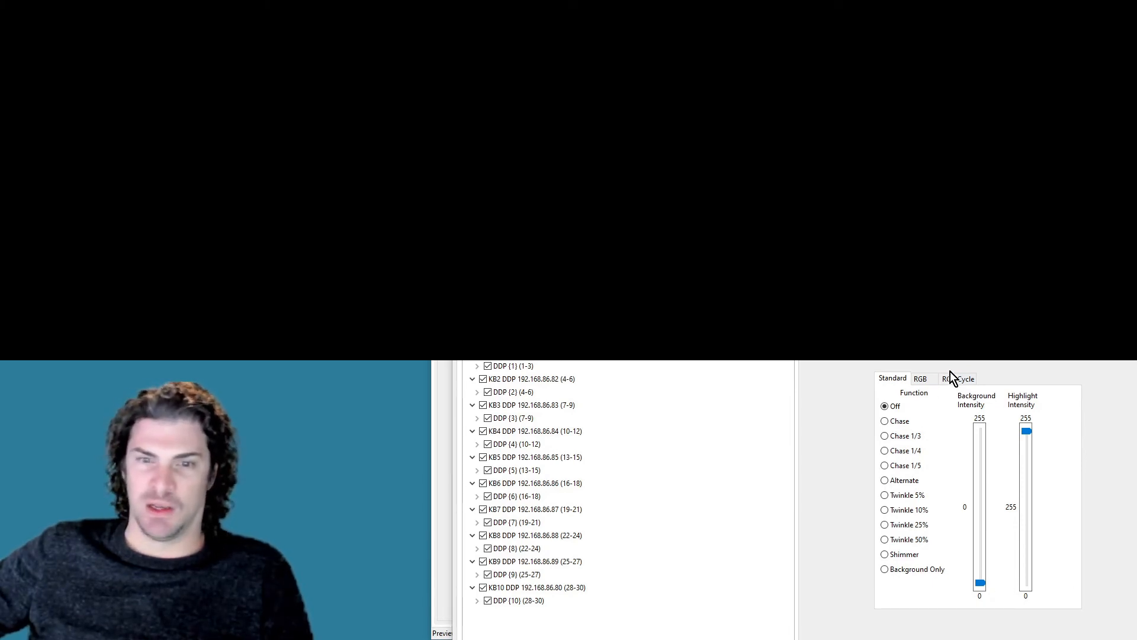
pyautogui.click(919, 378)
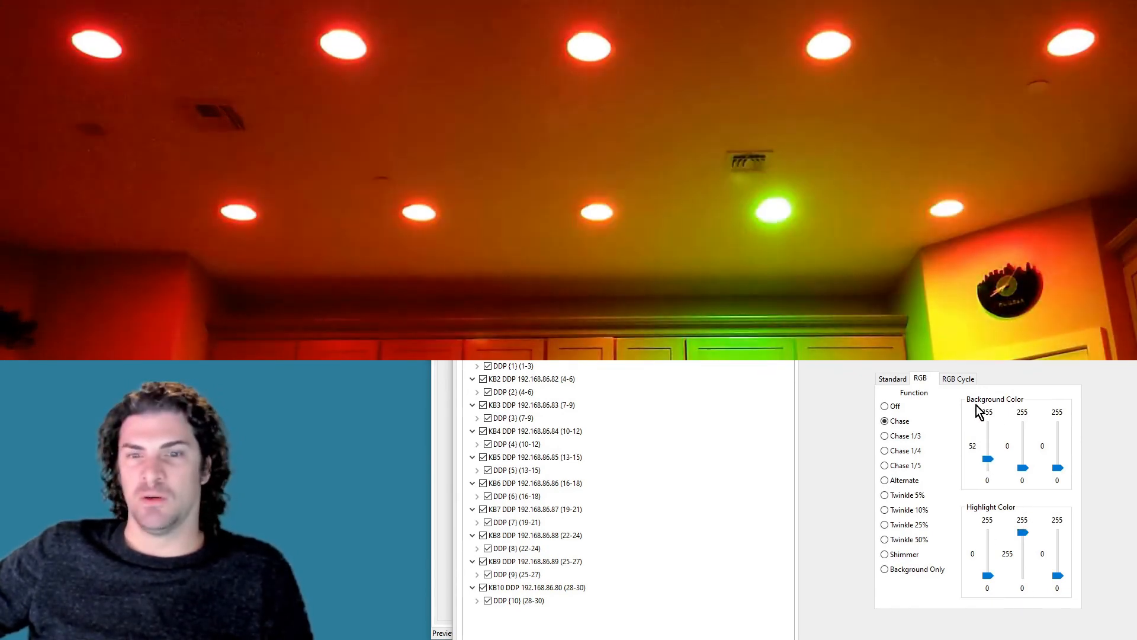
pyautogui.click(957, 378)
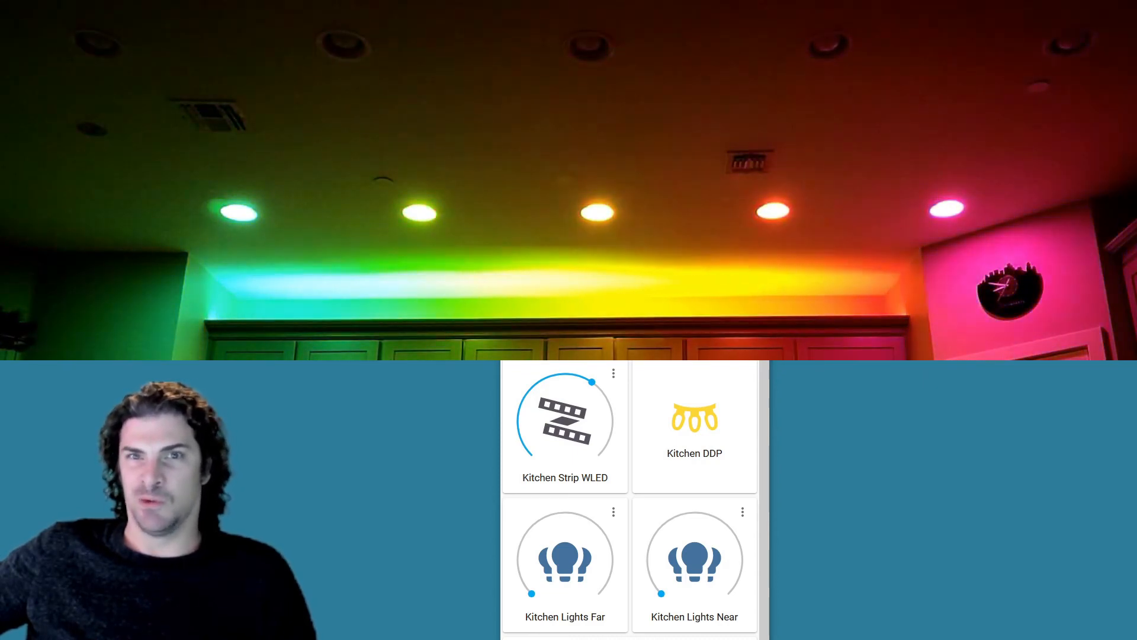
# Toggle the Kitchen Lights Far tile off and back on, leaving it switched on
pyautogui.click(565, 558)
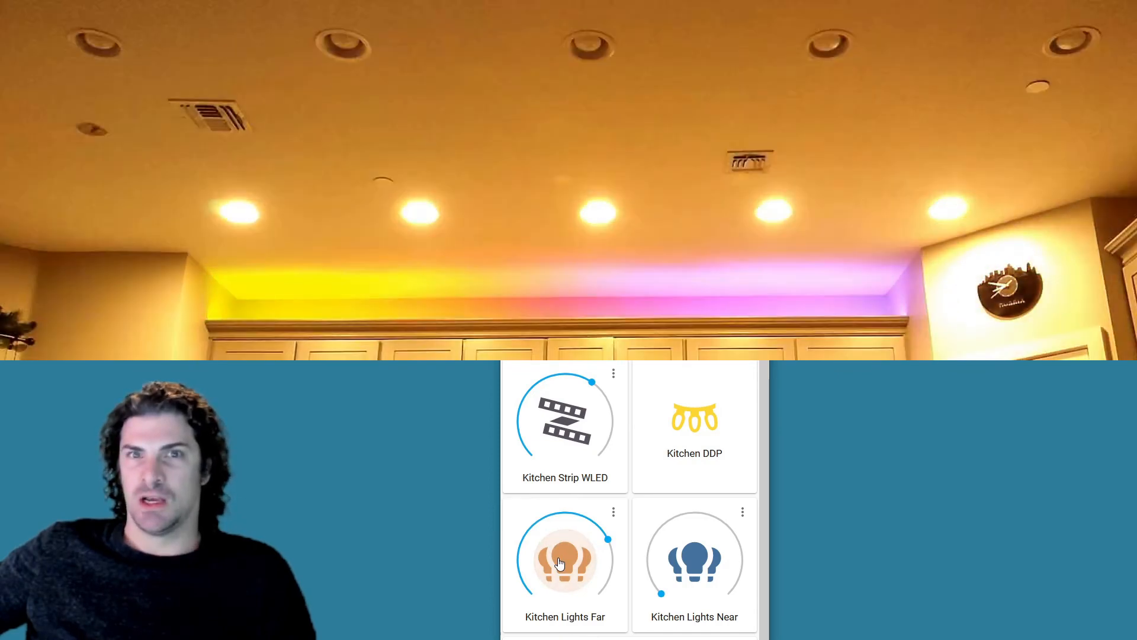
pyautogui.click(565, 560)
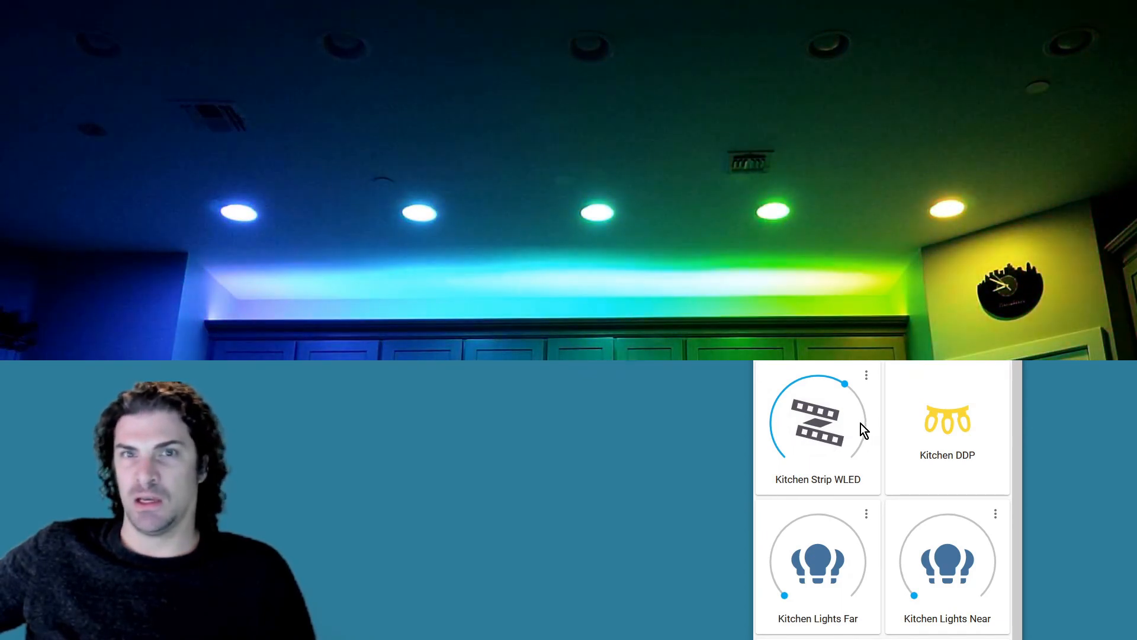
pyautogui.click(818, 559)
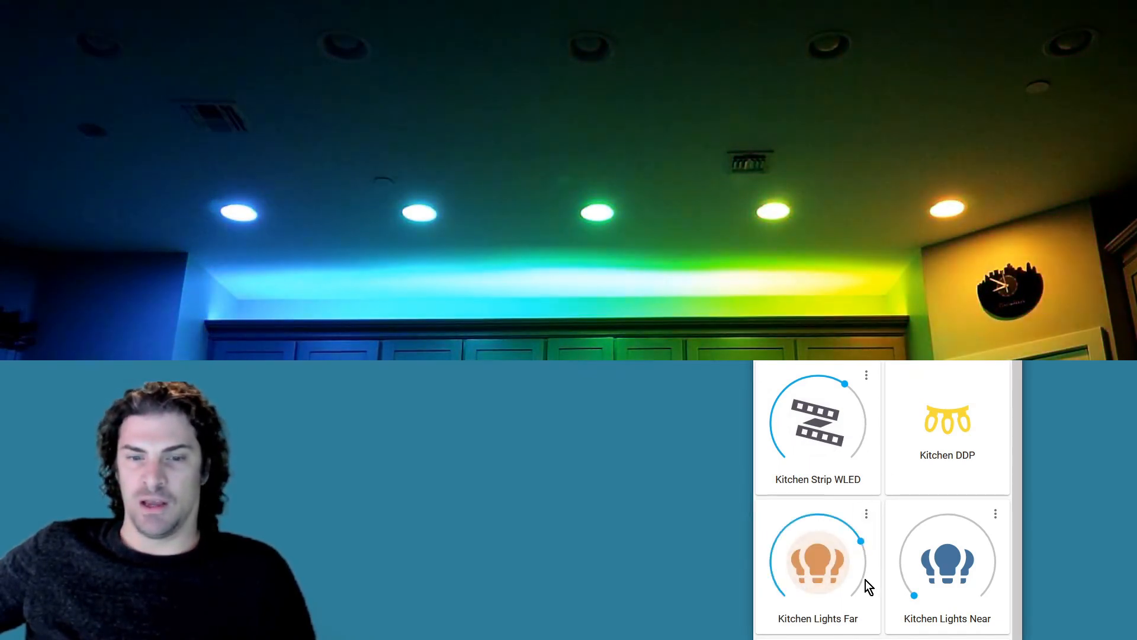